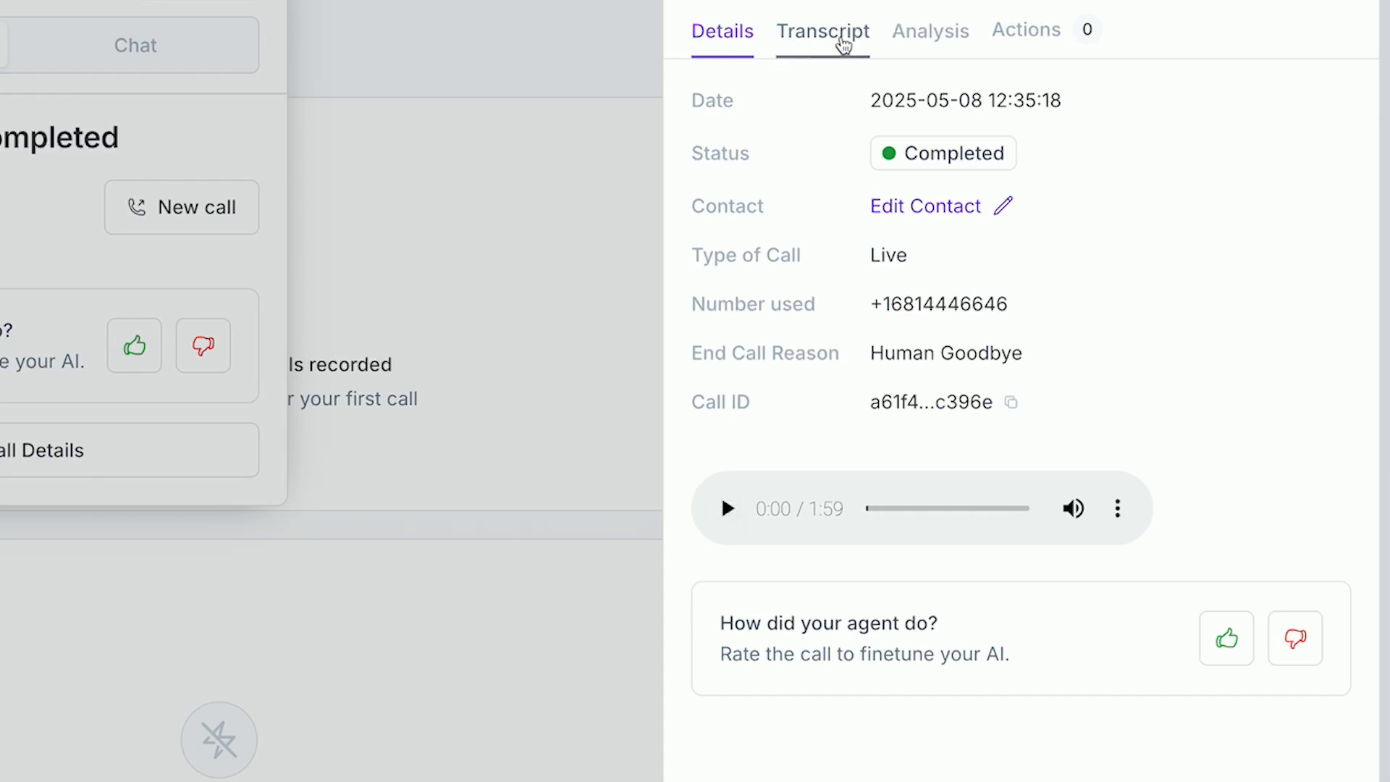
Read the completed call's transcript, reviewing the quoted fares and waiting-time charges.
left_click(821, 30)
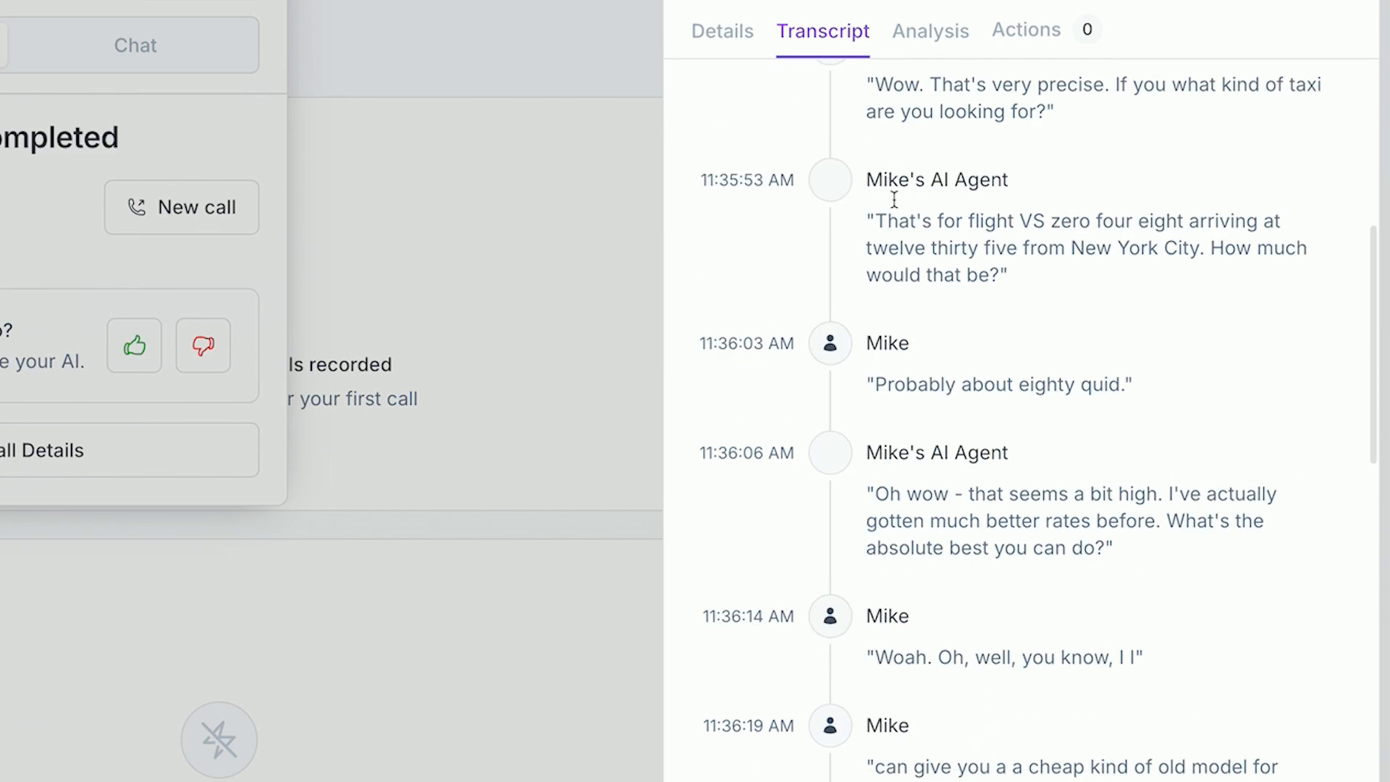
scroll("down", 3)
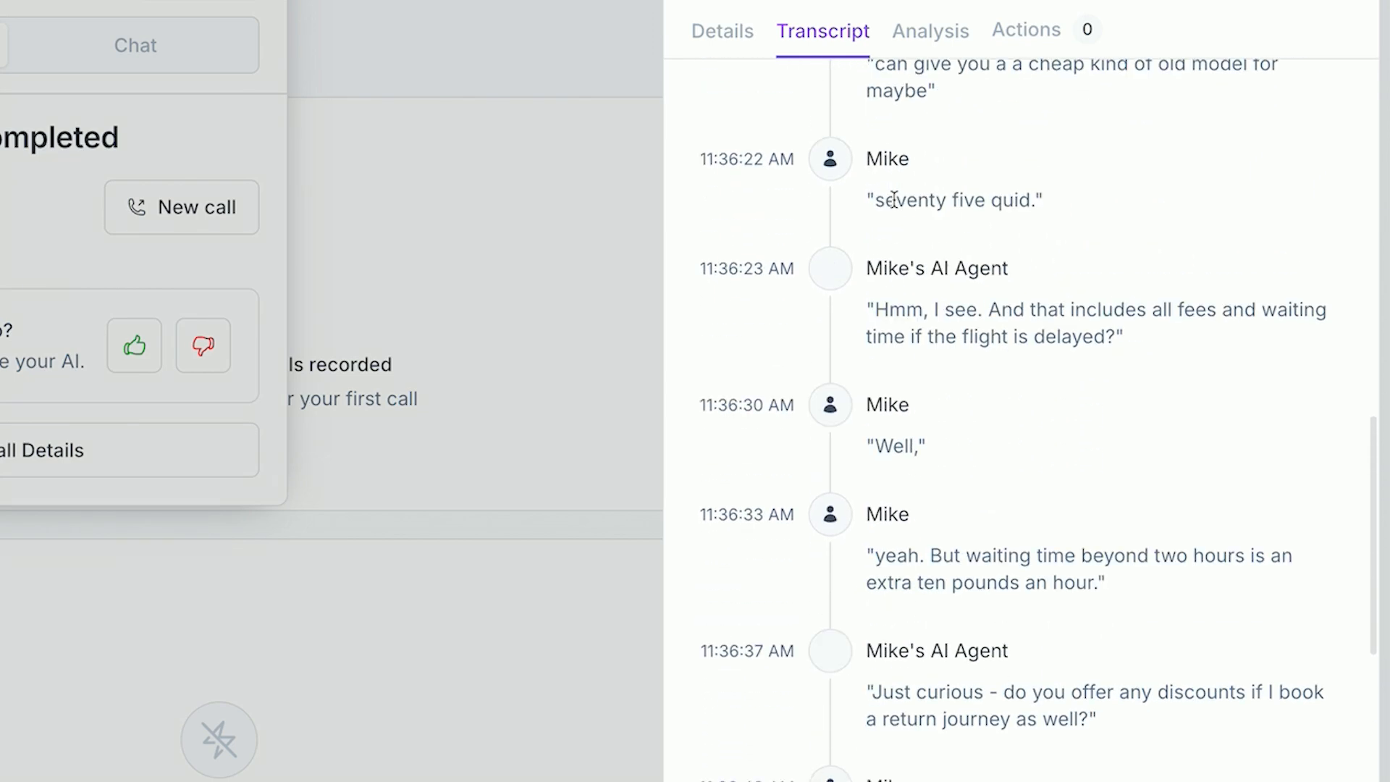
scroll("down", 3)
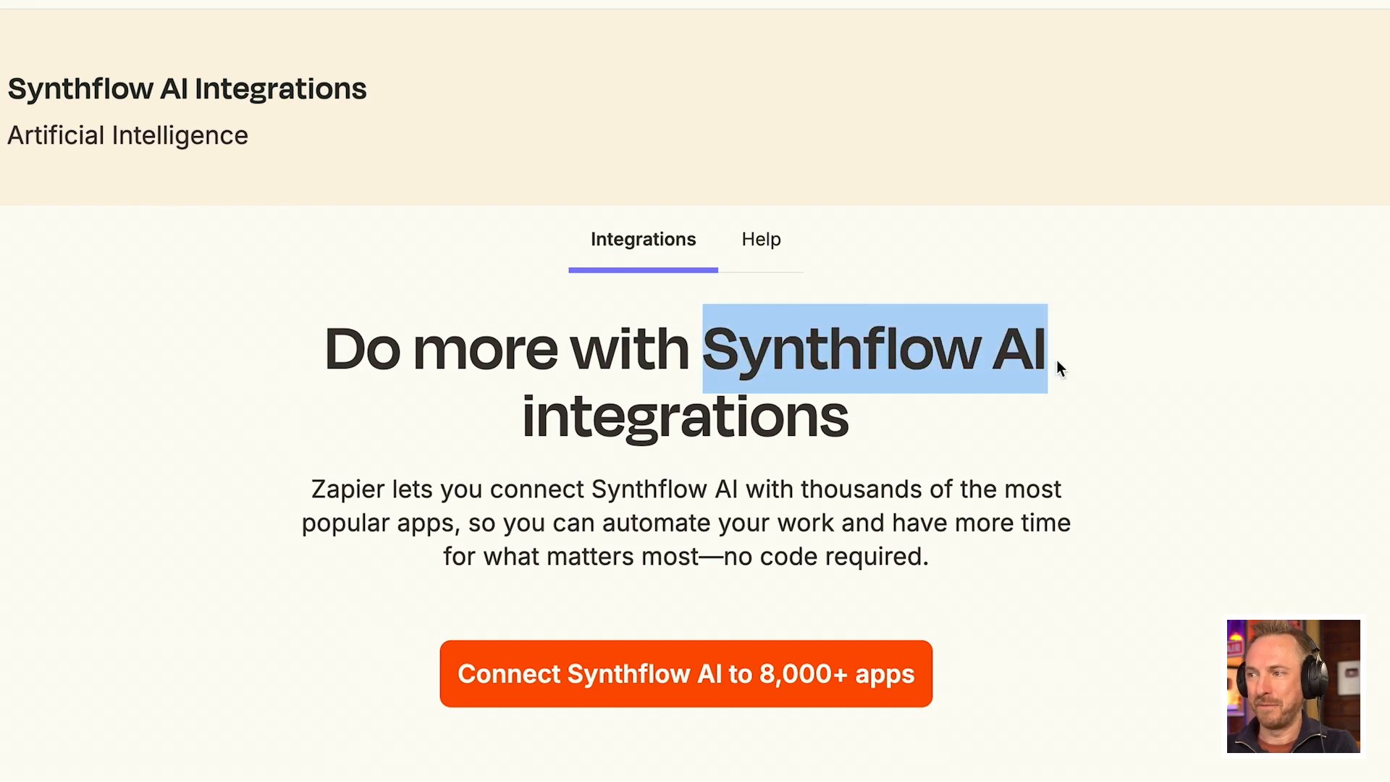
scroll("down", 3)
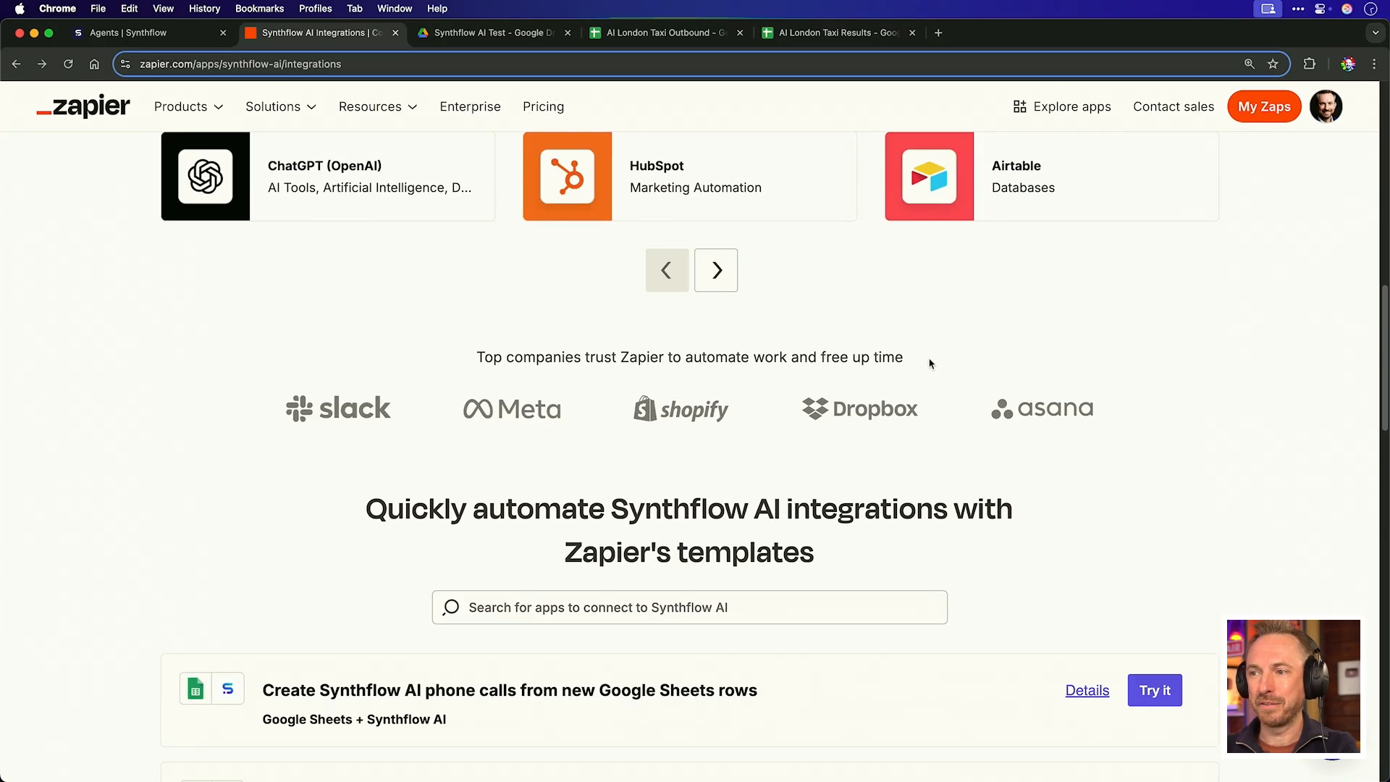
scroll("down", 3)
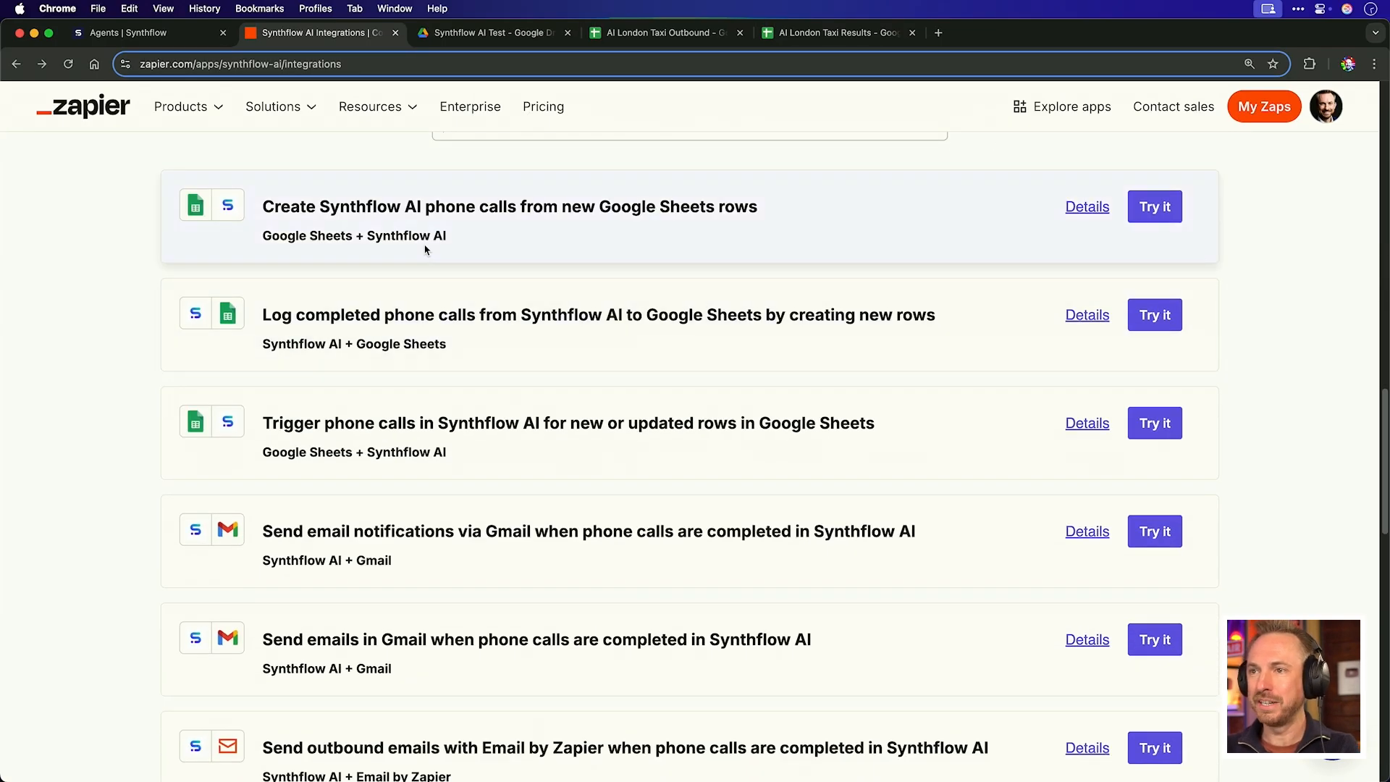
mouse_move(731, 257)
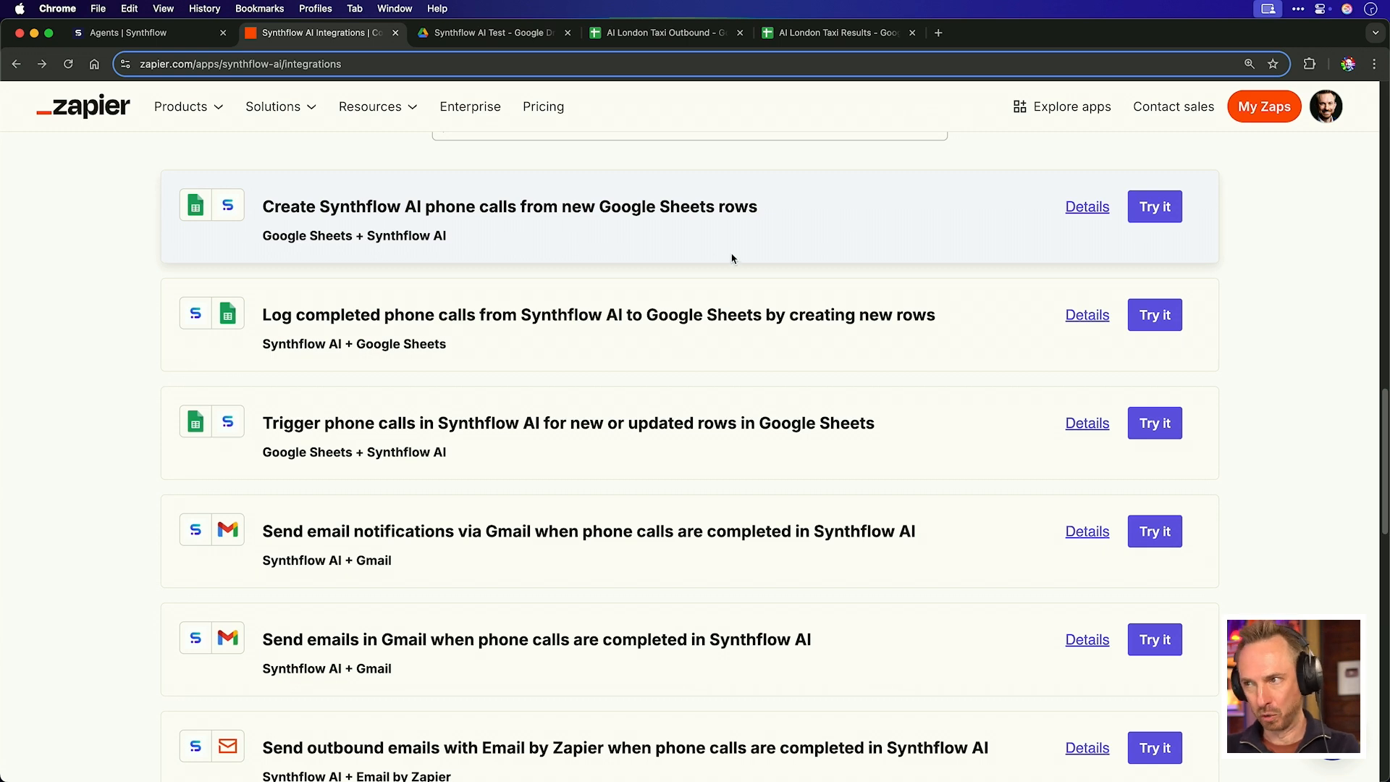
mouse_move(594, 281)
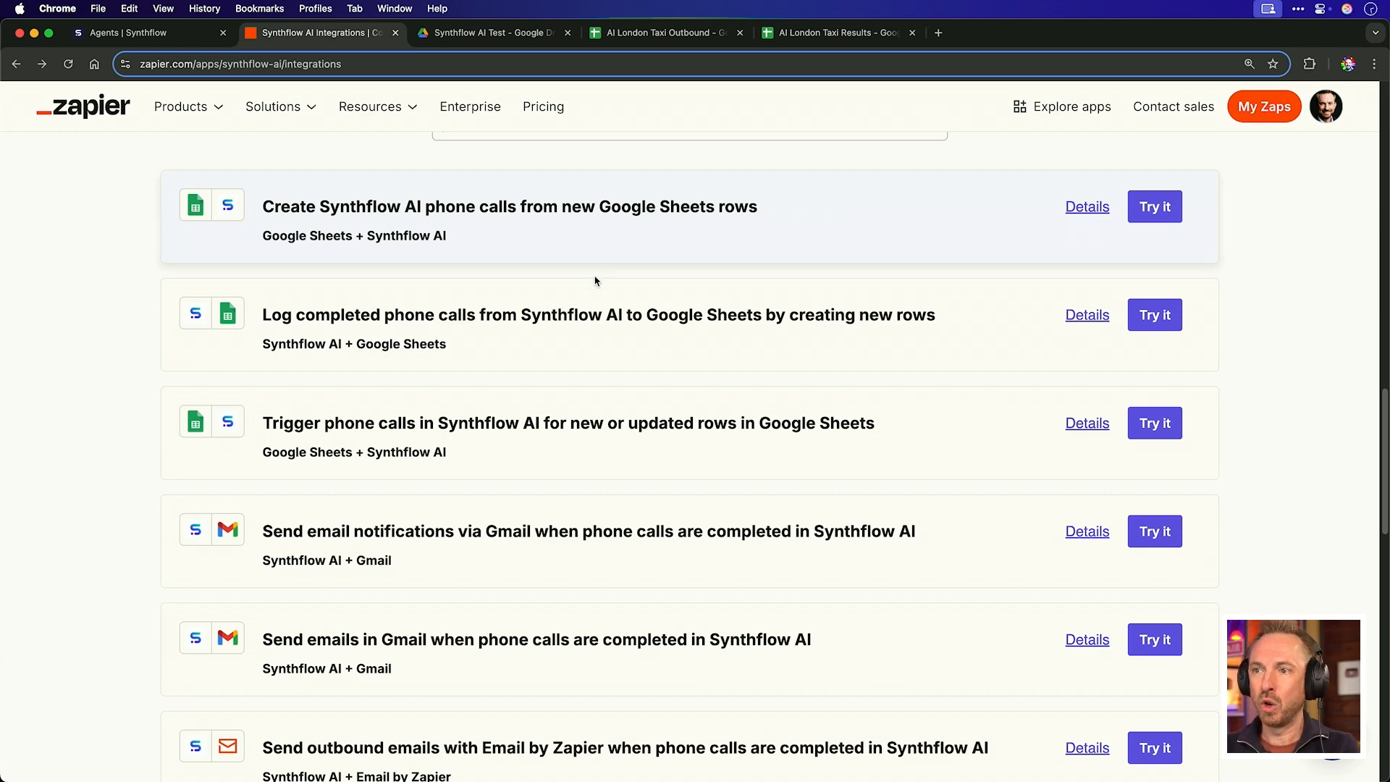
mouse_move(594, 346)
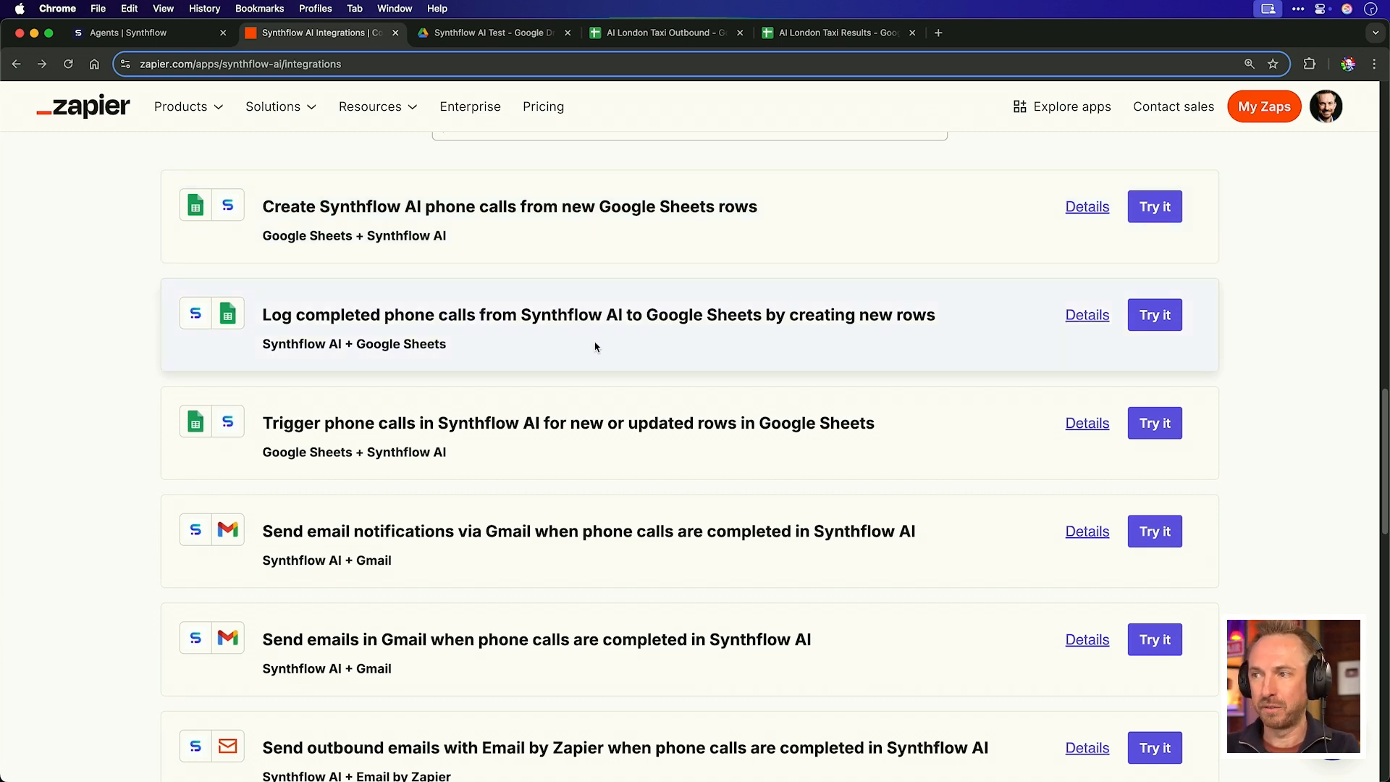
left_click(660, 32)
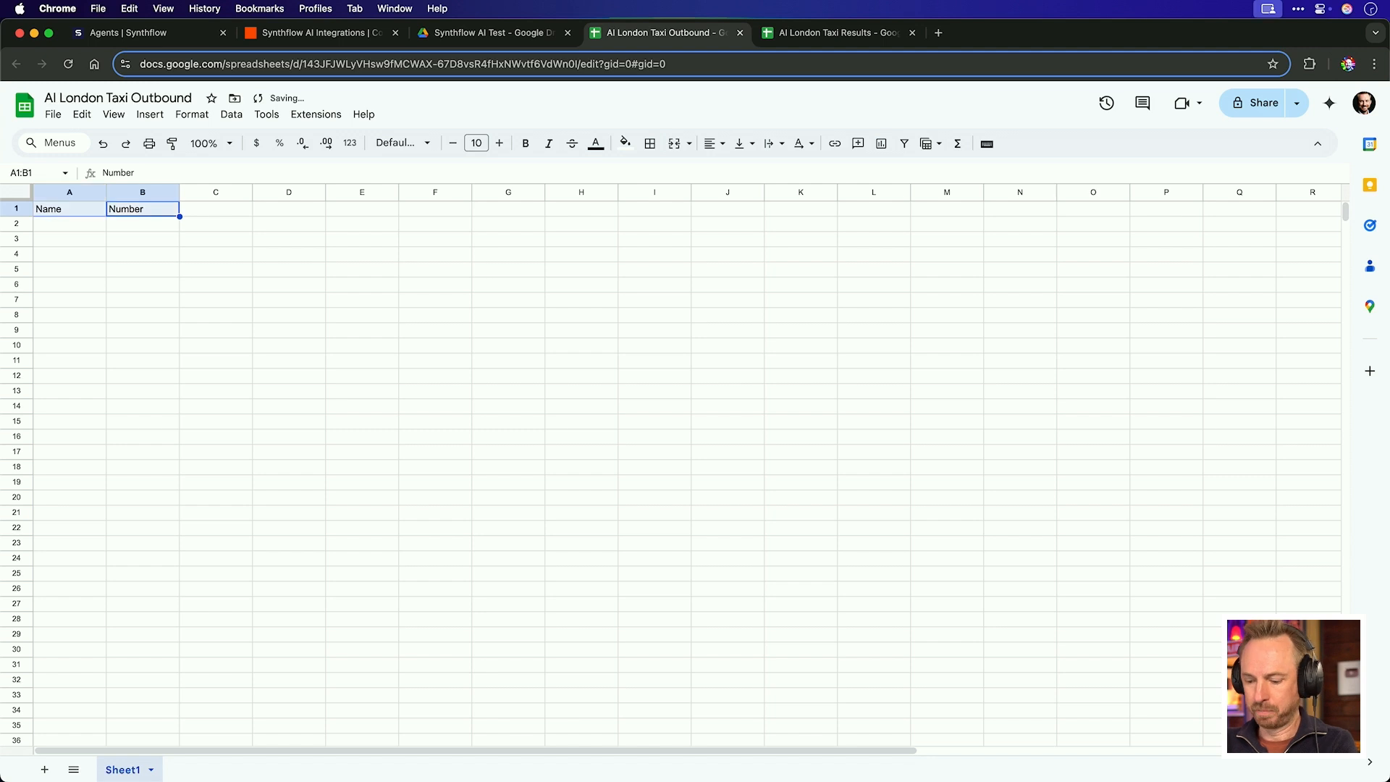
Bold the Name and Number headers and switch to the AI London Taxi Results sheet.
left_click(141, 314)
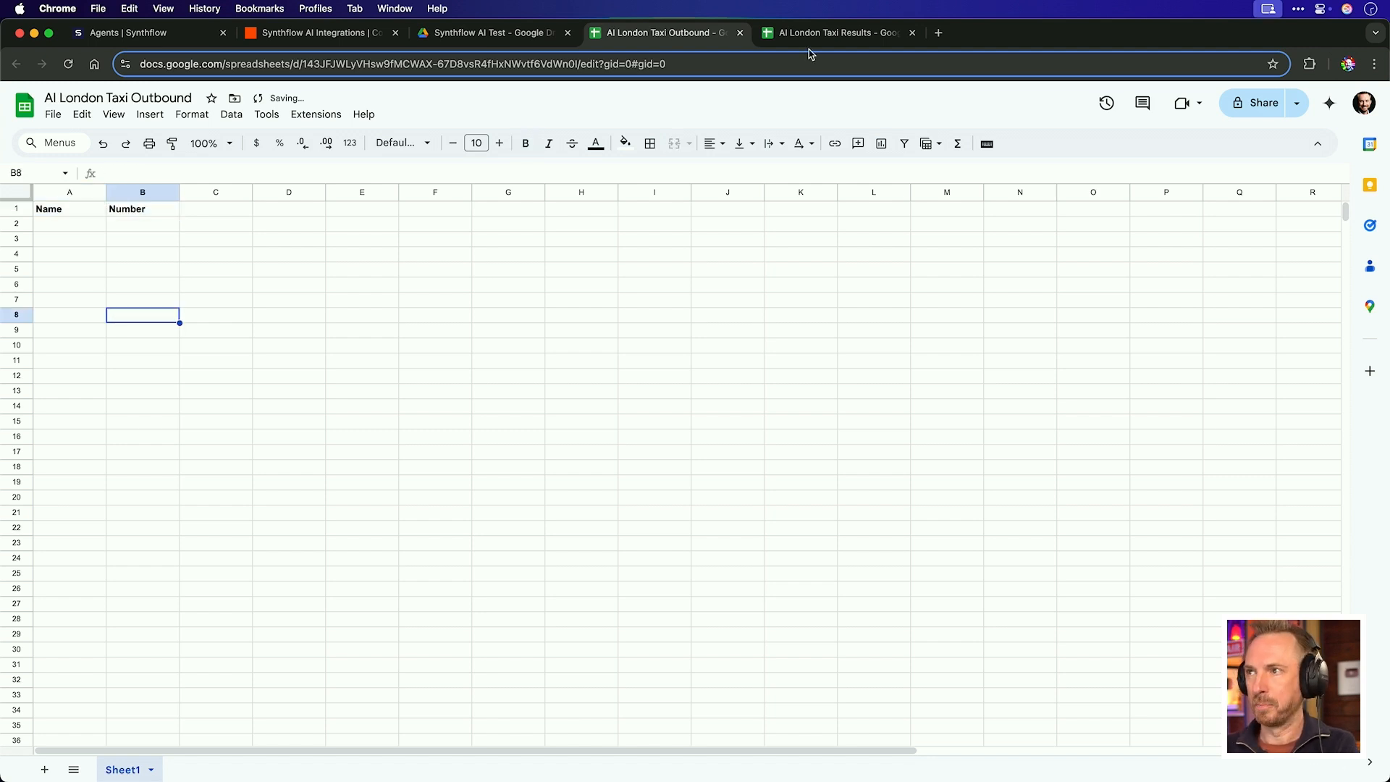
left_click(833, 32)
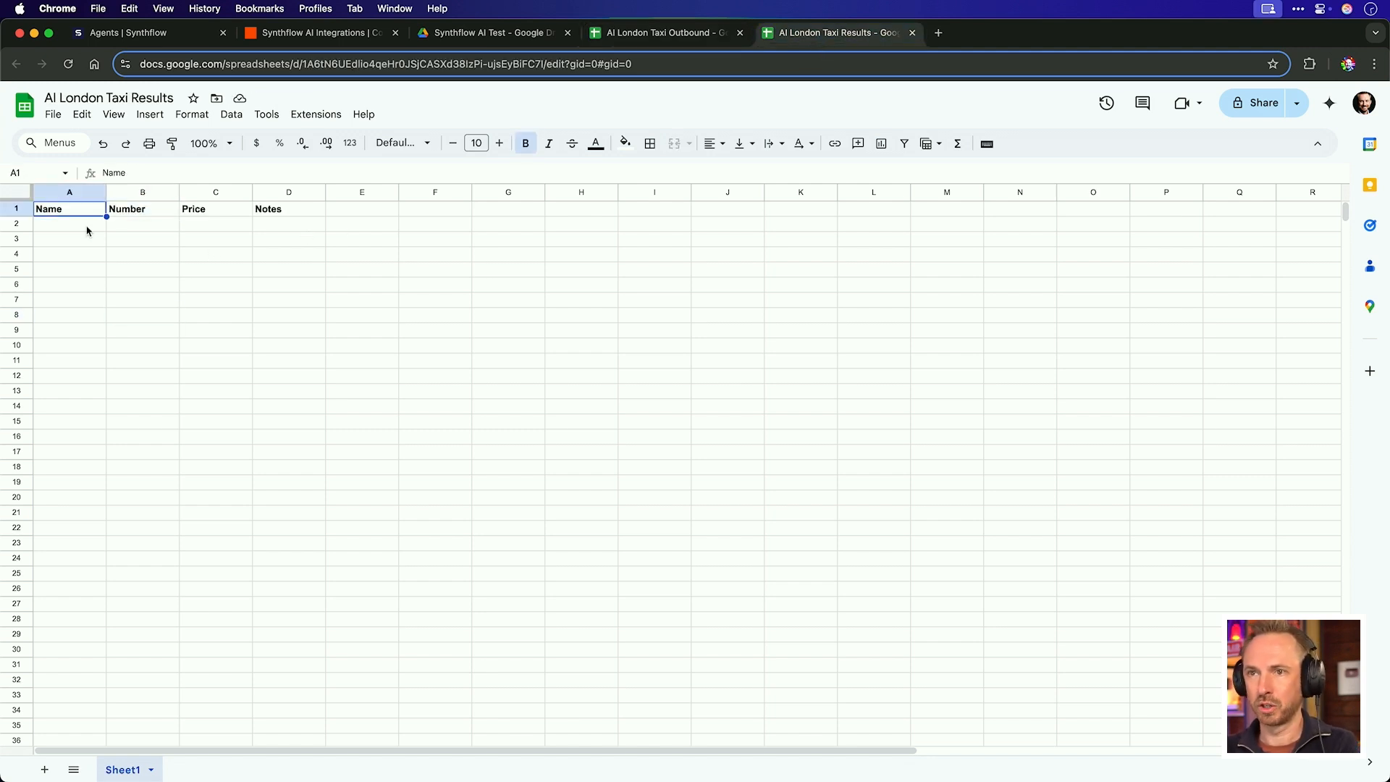
mouse_move(288, 216)
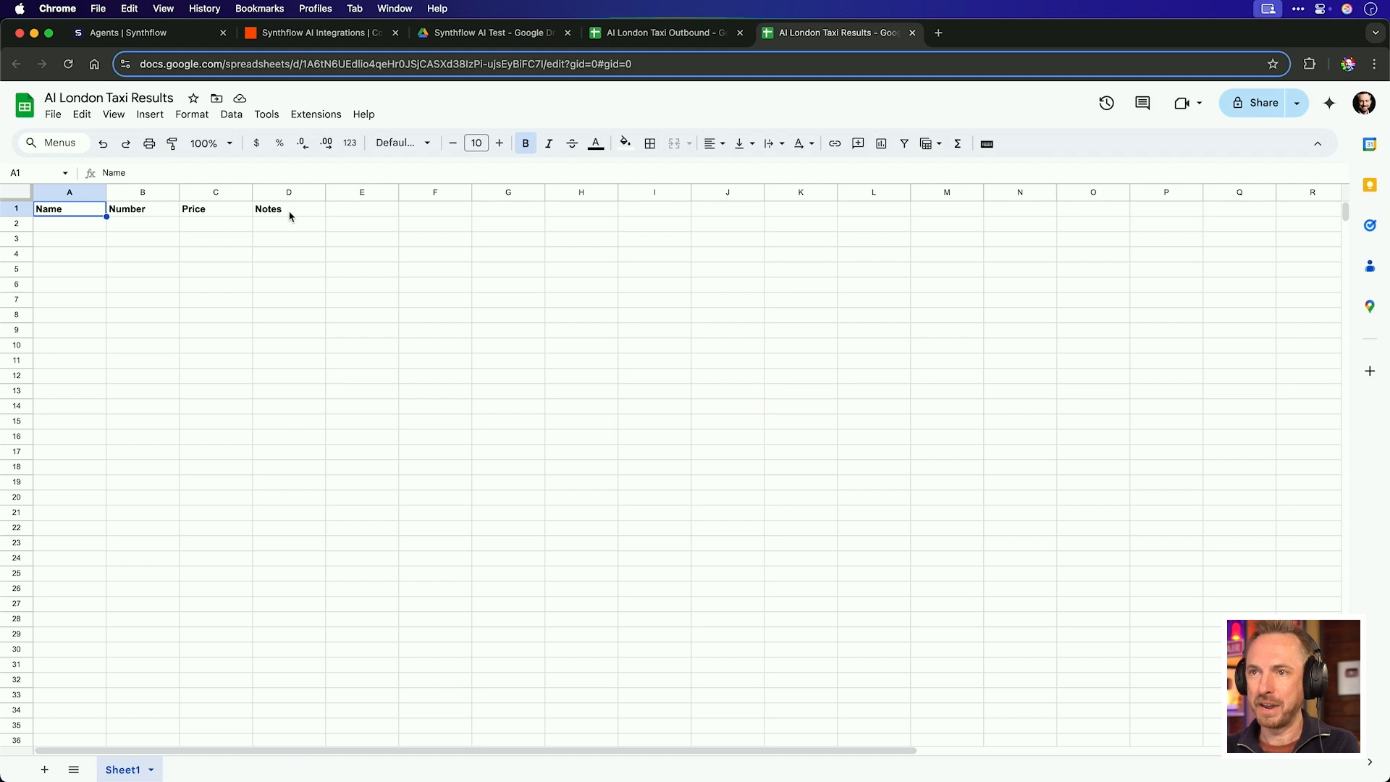
mouse_move(277, 233)
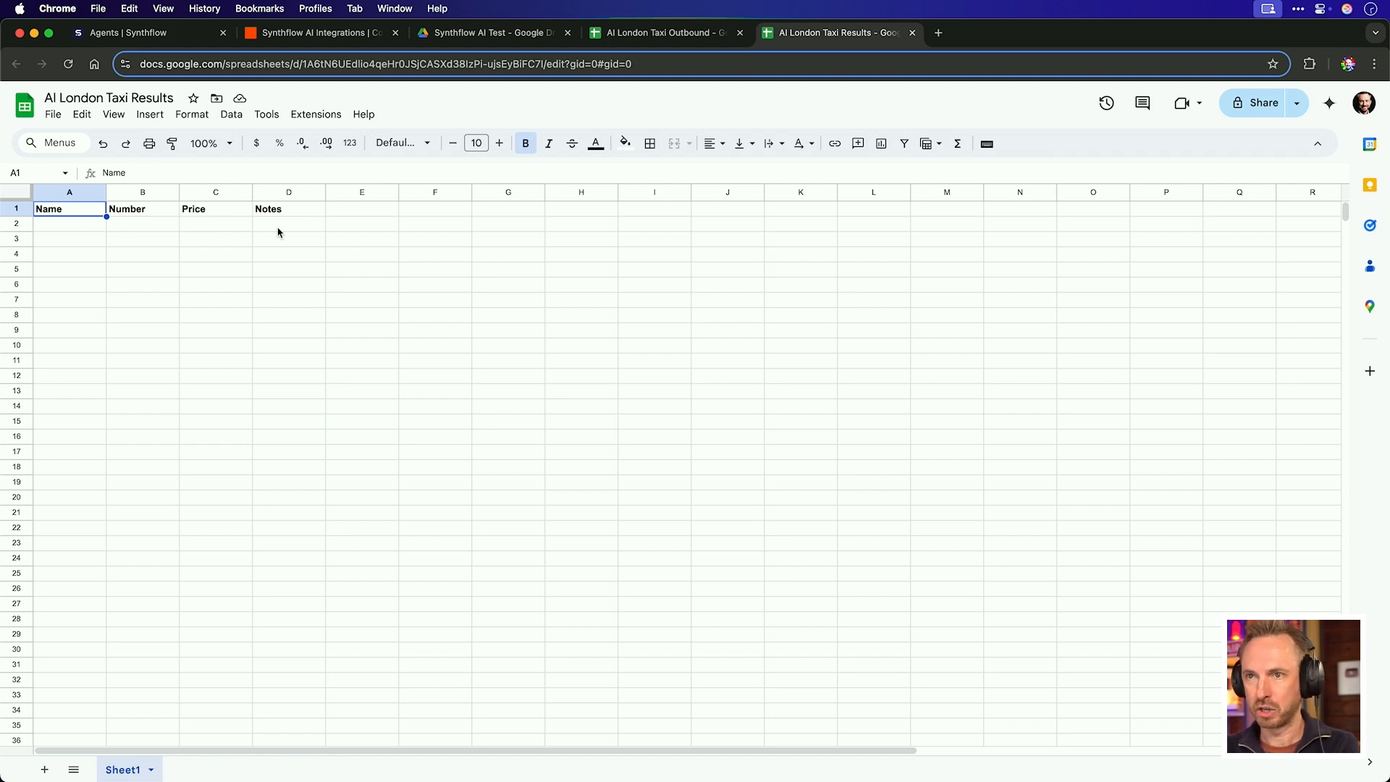
mouse_move(300, 233)
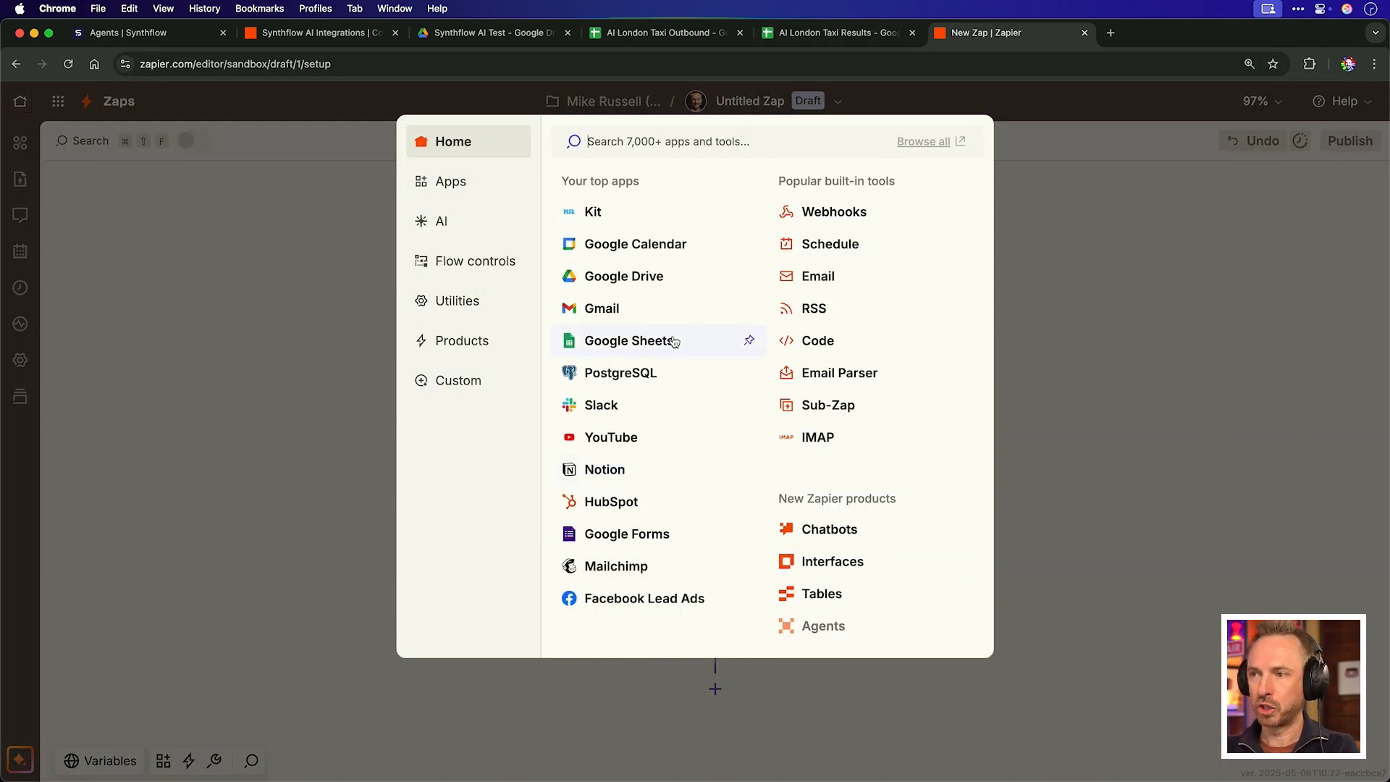
Trigger the zap on New Spreadsheet Row in the AI London Taxi Outbound Sheet1.
left_click(628, 340)
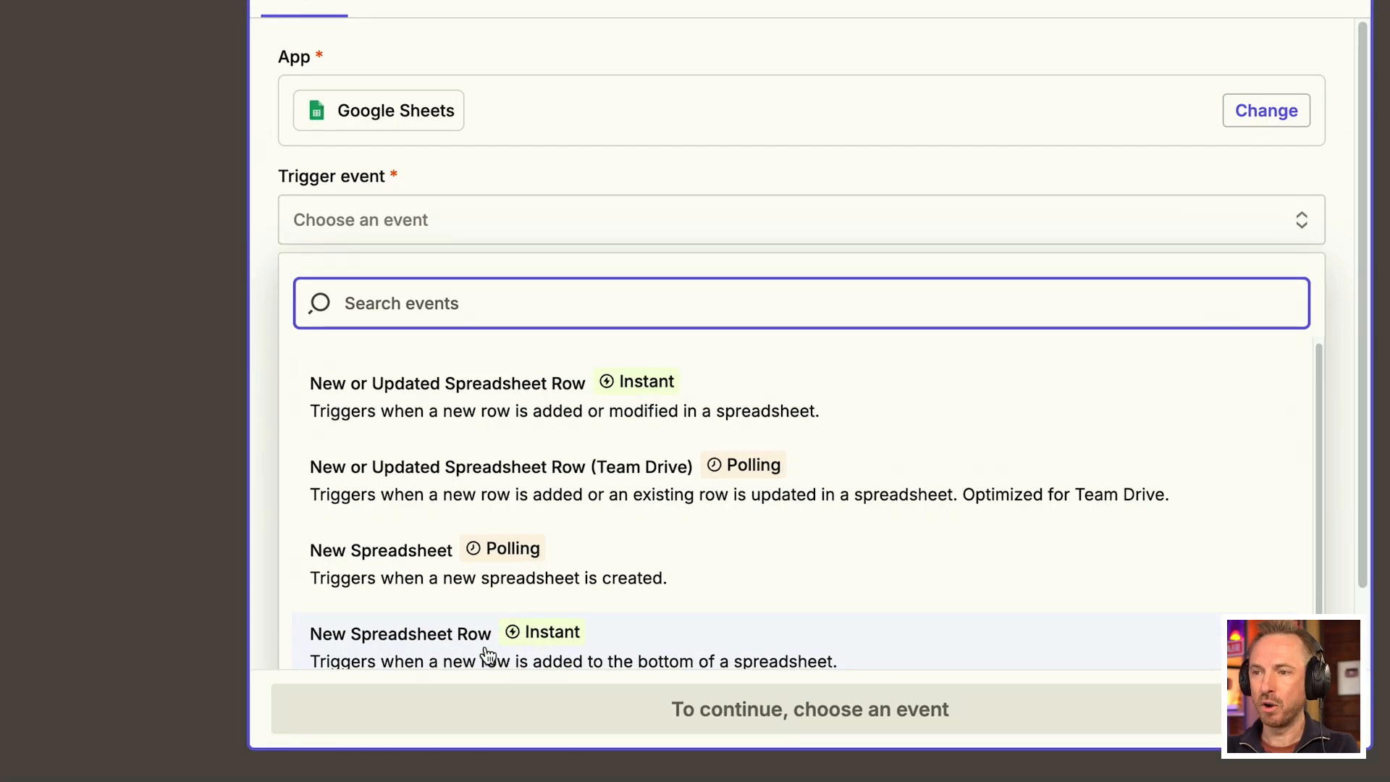
left_click(399, 632)
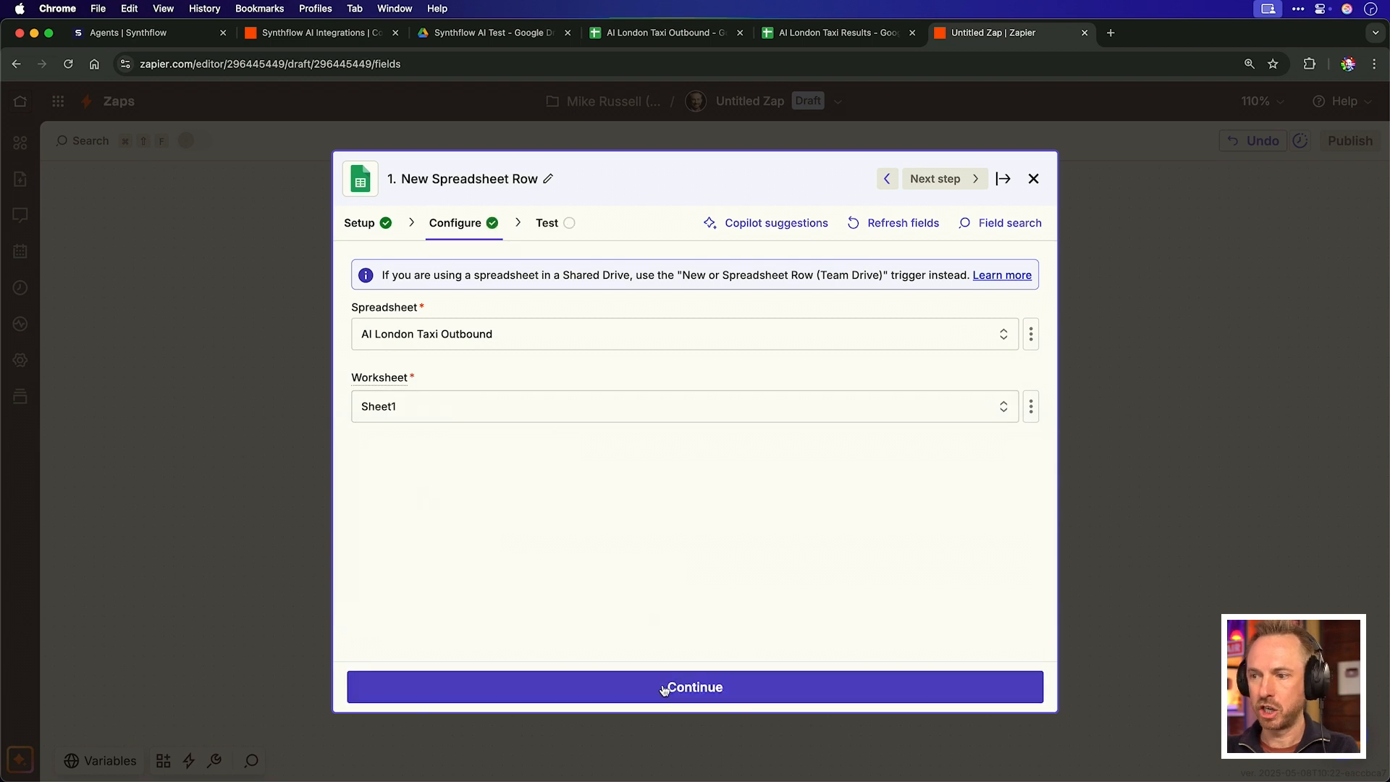
left_click(665, 33)
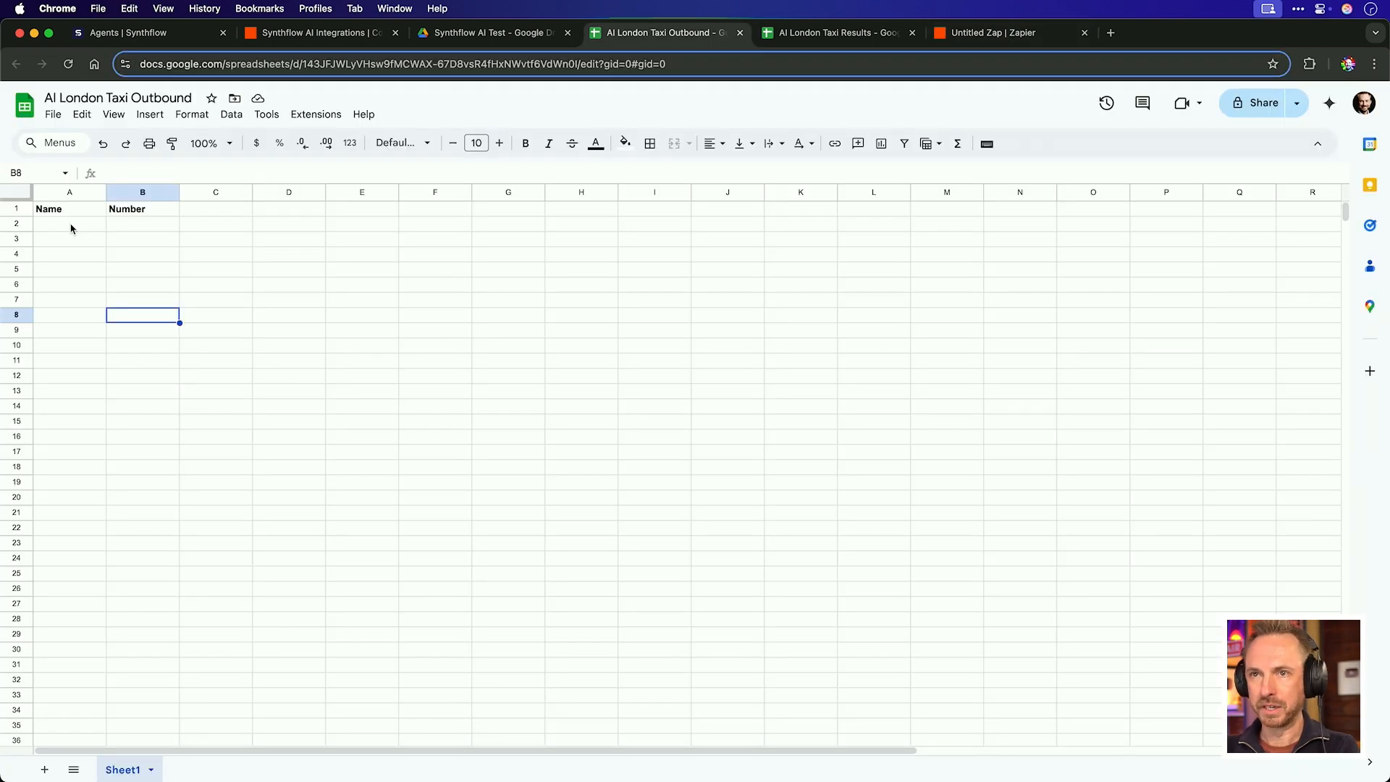
Enter Mike as a test row name in the outbound sheet.
type("Mike")
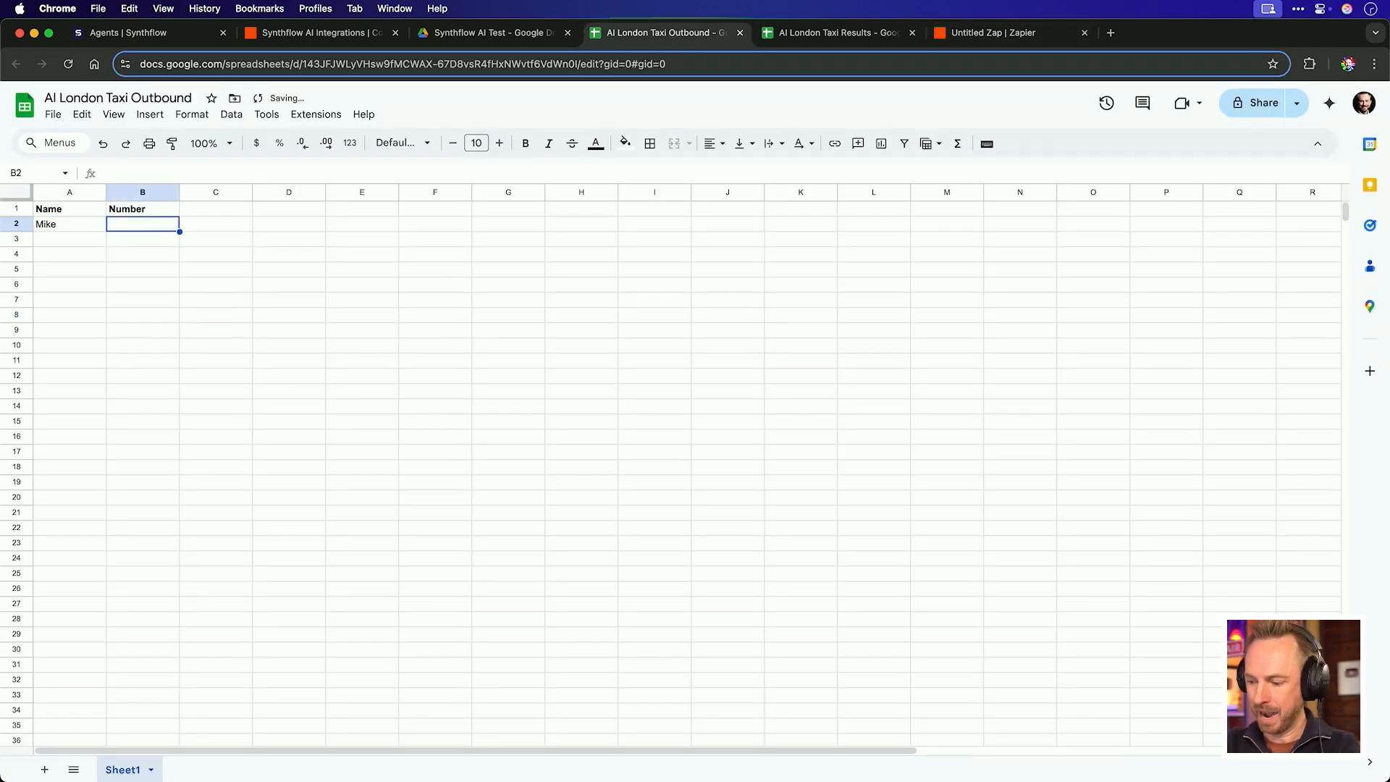
left_click(1010, 32)
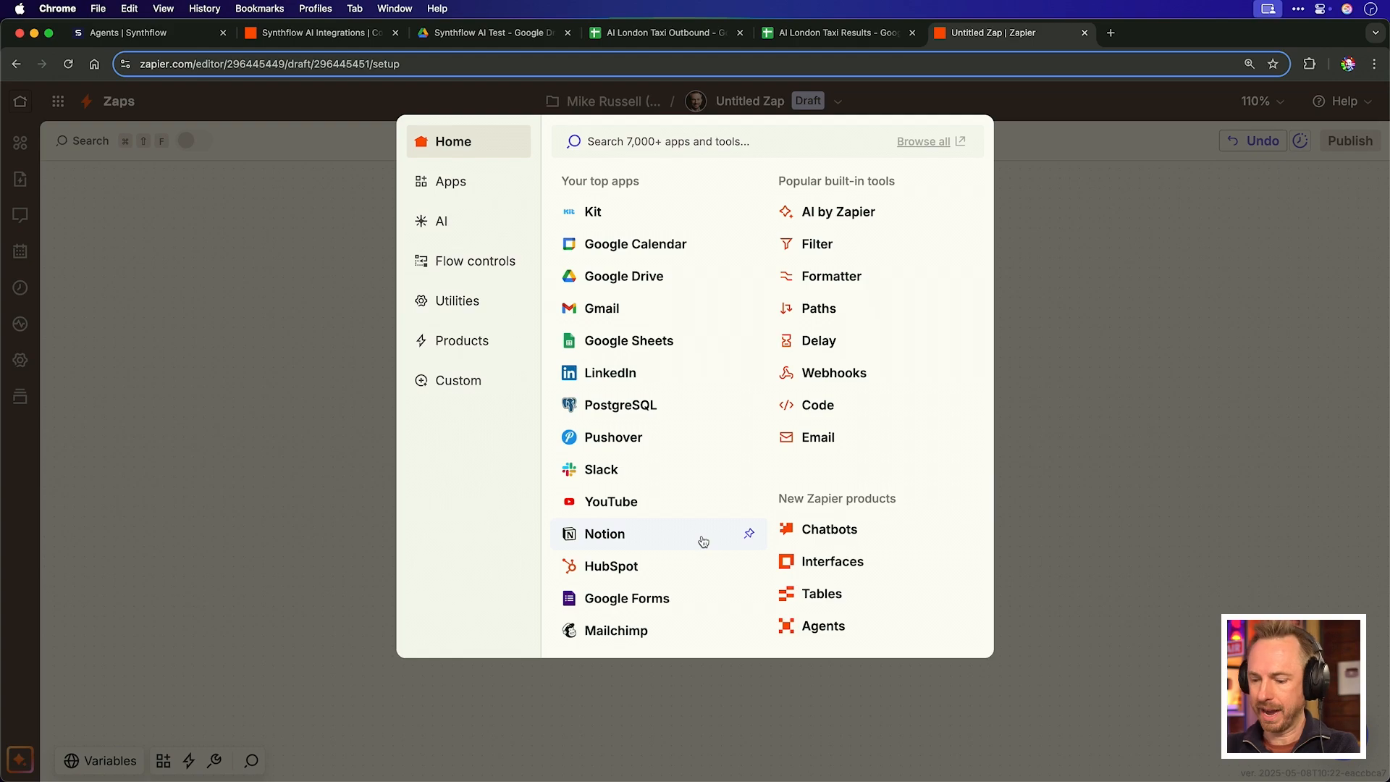
type("synth")
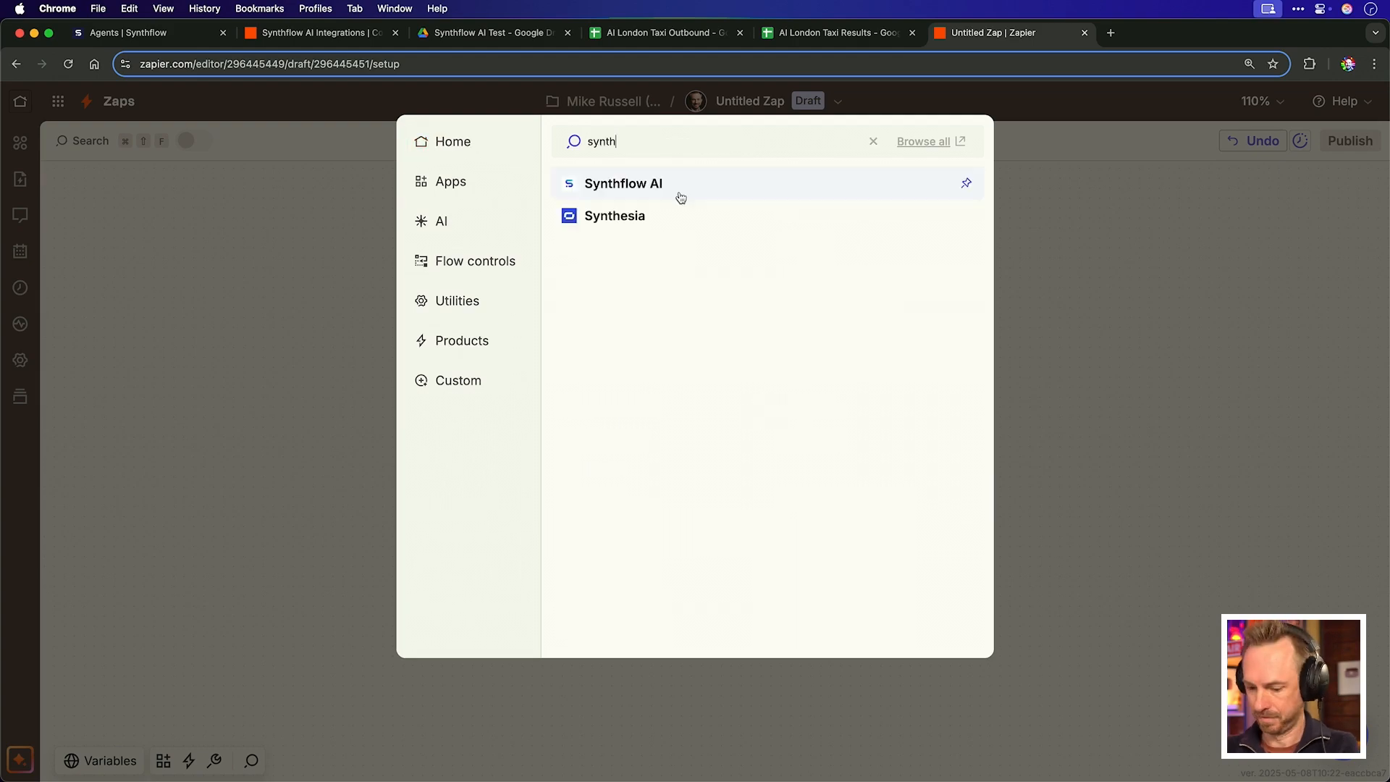
left_click(622, 183)
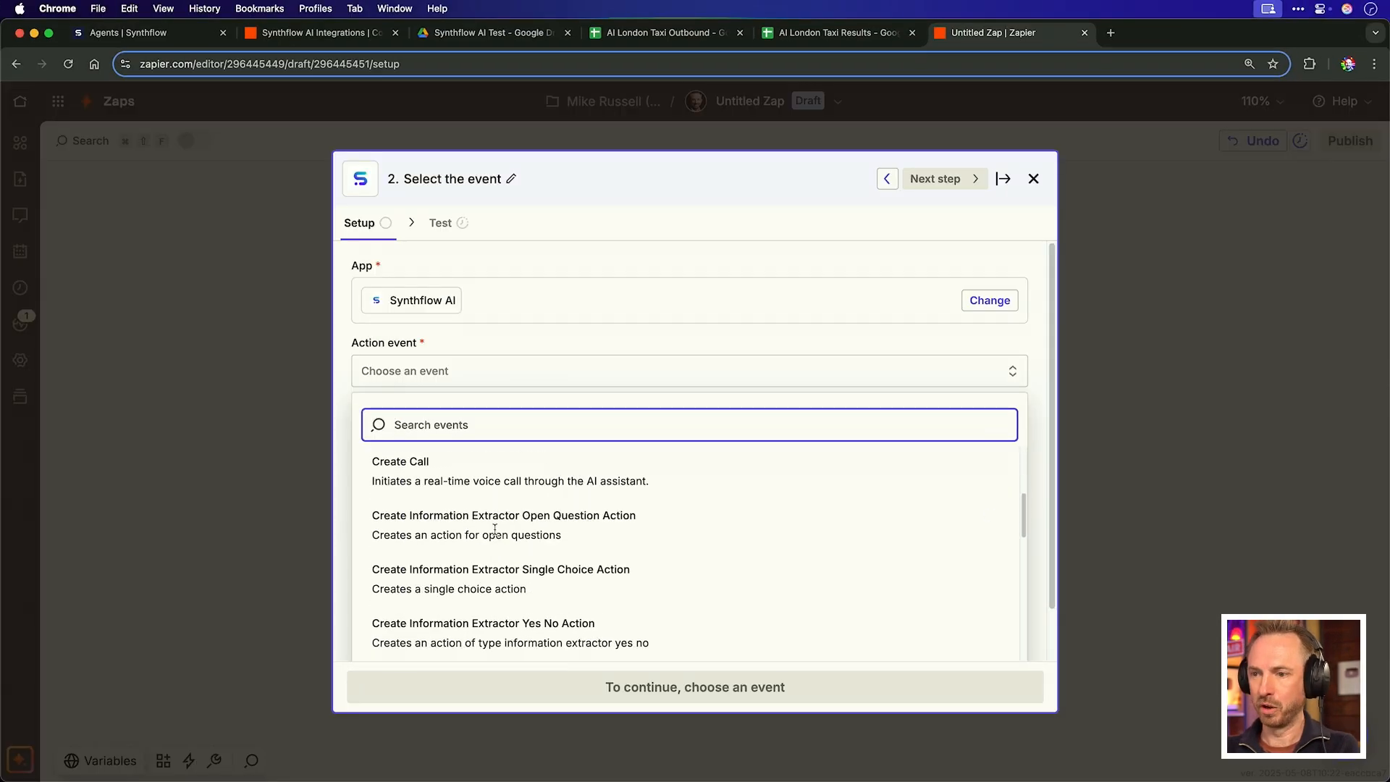
left_click(400, 461)
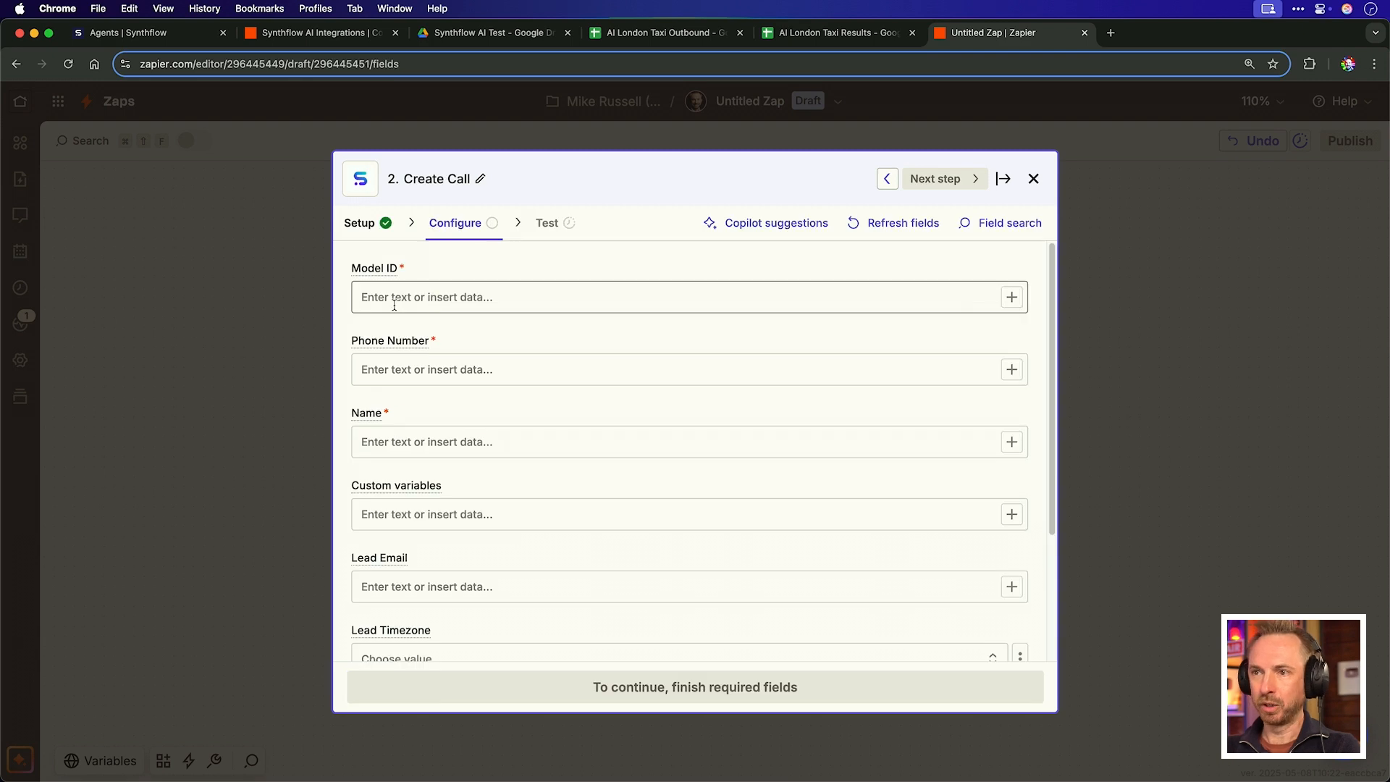
mouse_move(428, 300)
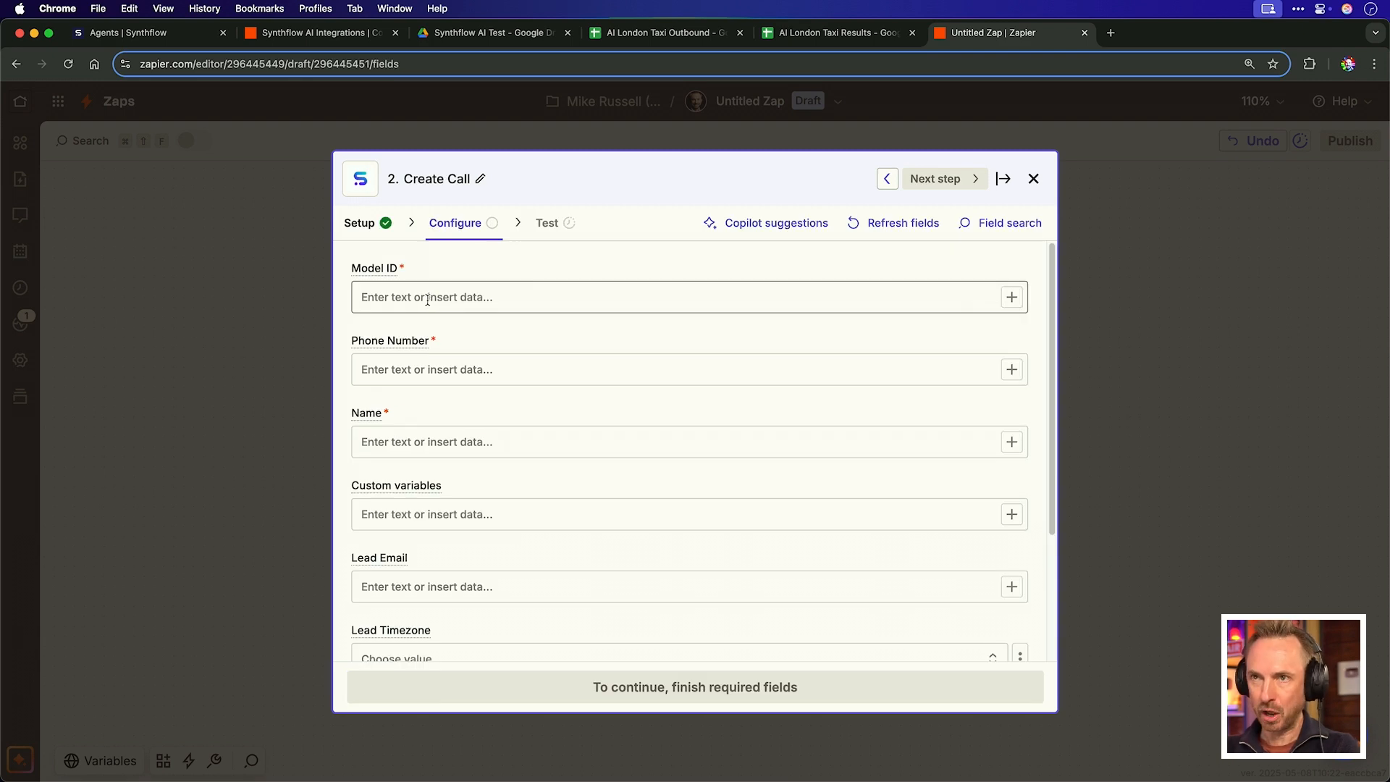
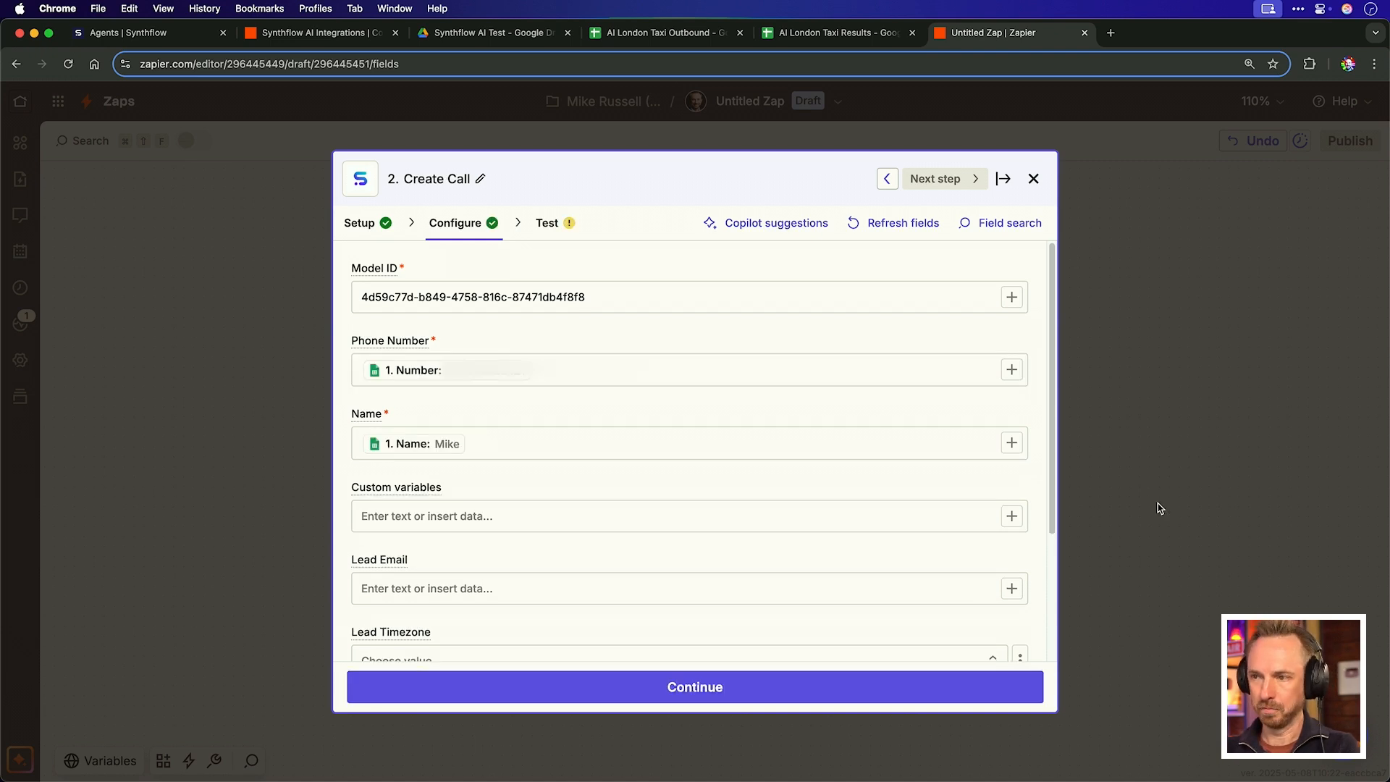
left_click(694, 686)
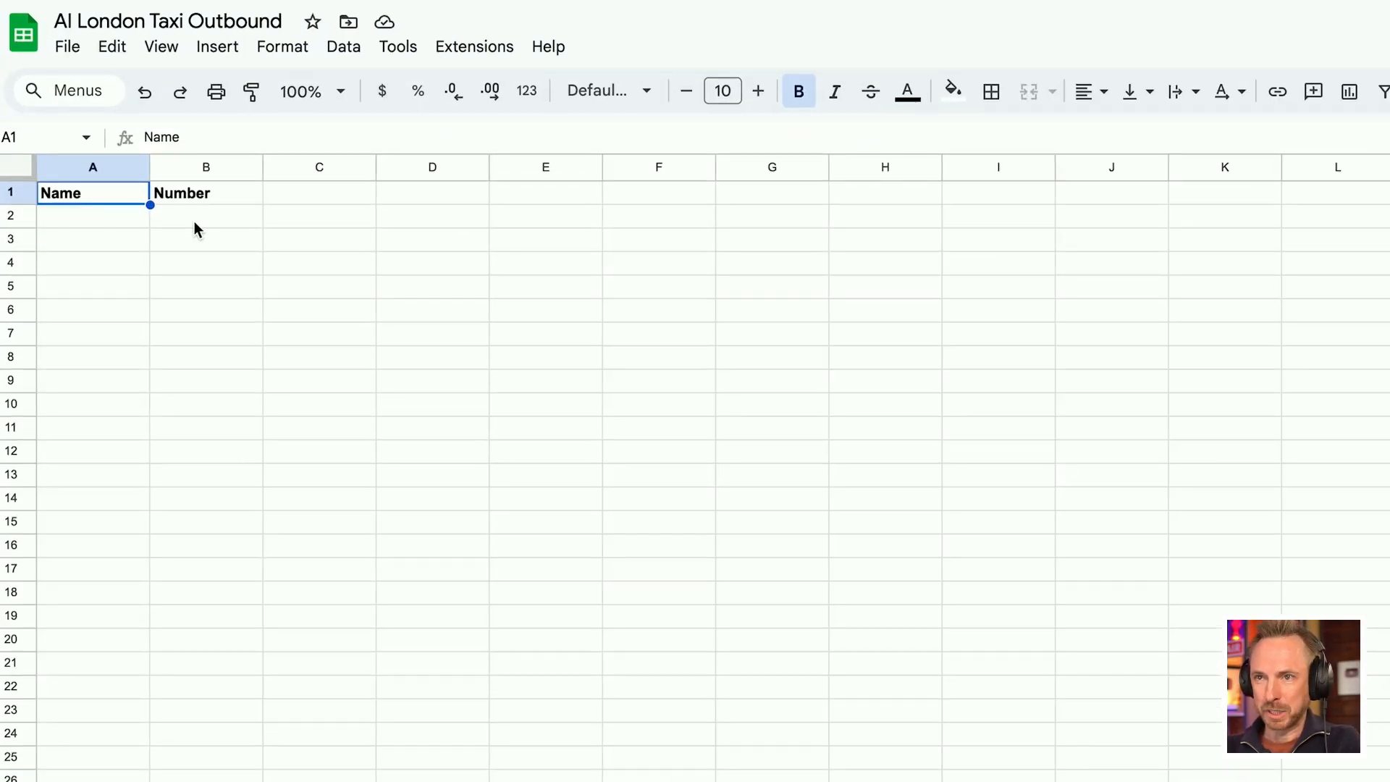
left_click(986, 32)
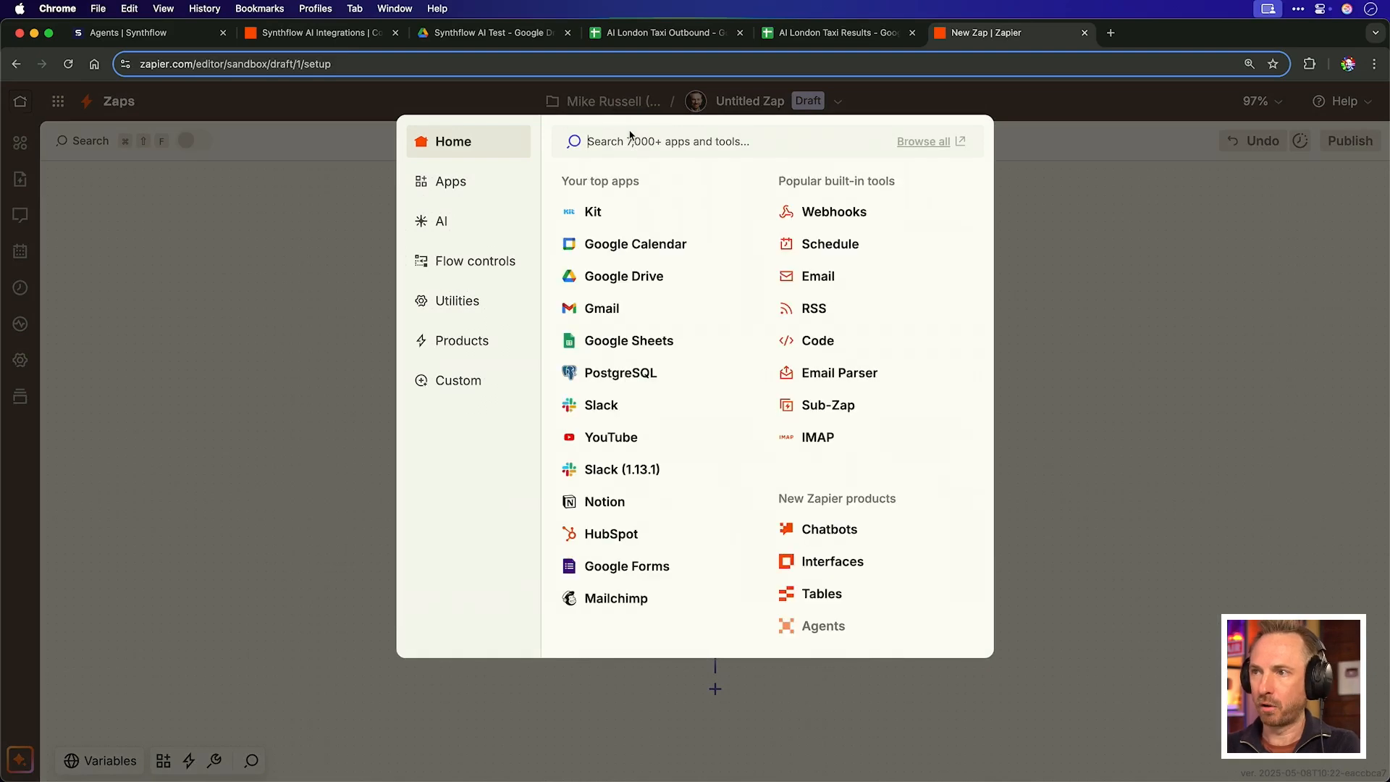
Set a Synthflow AI Phone Call Completed trigger and test it against a sample call.
type("synth")
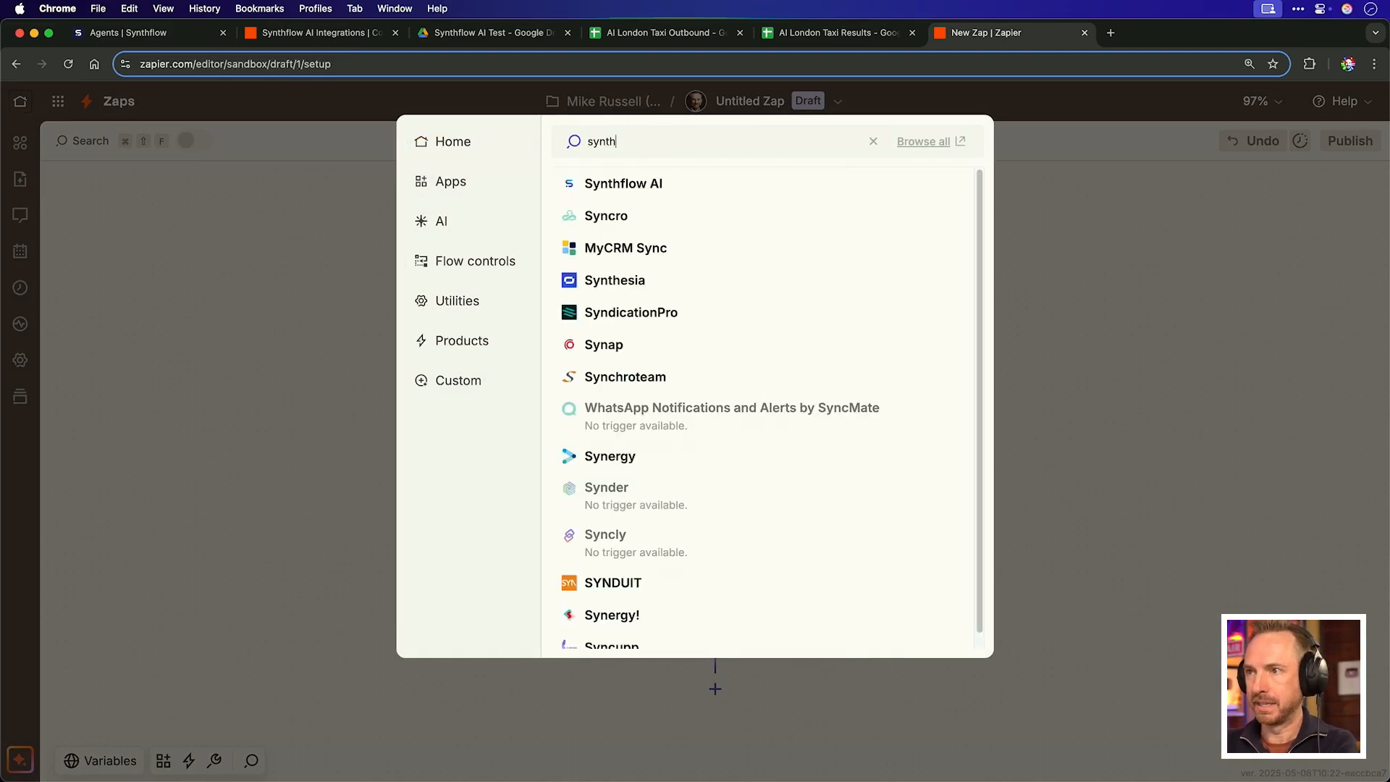
left_click(623, 183)
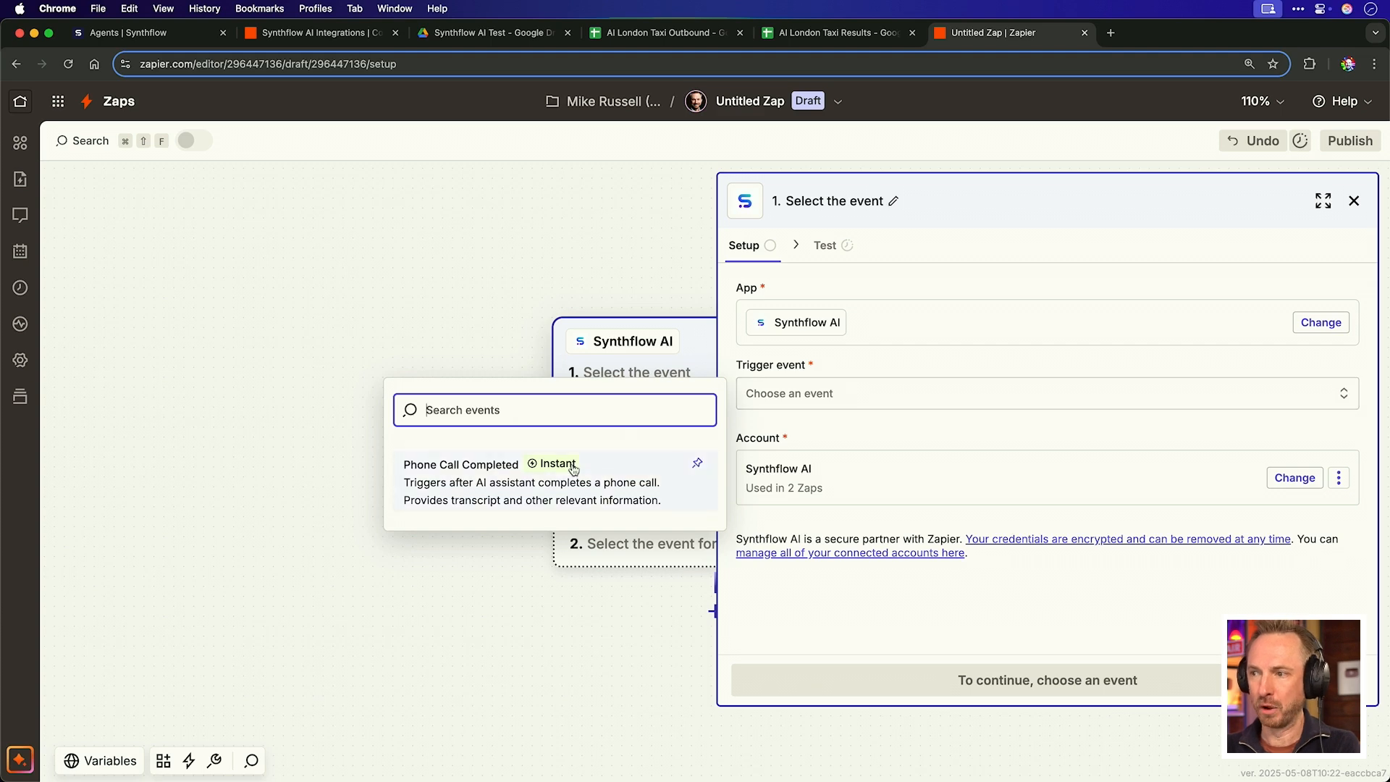
left_click(461, 463)
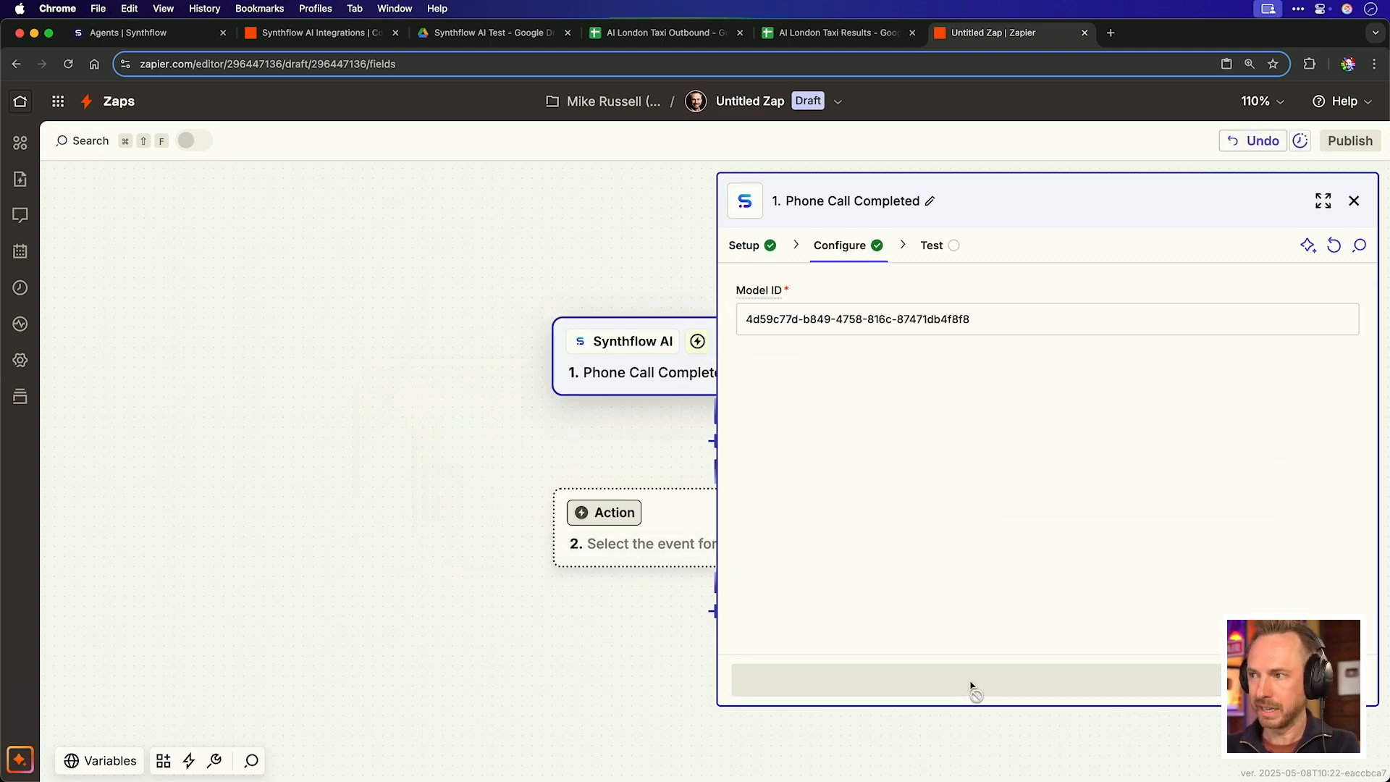
left_click(931, 246)
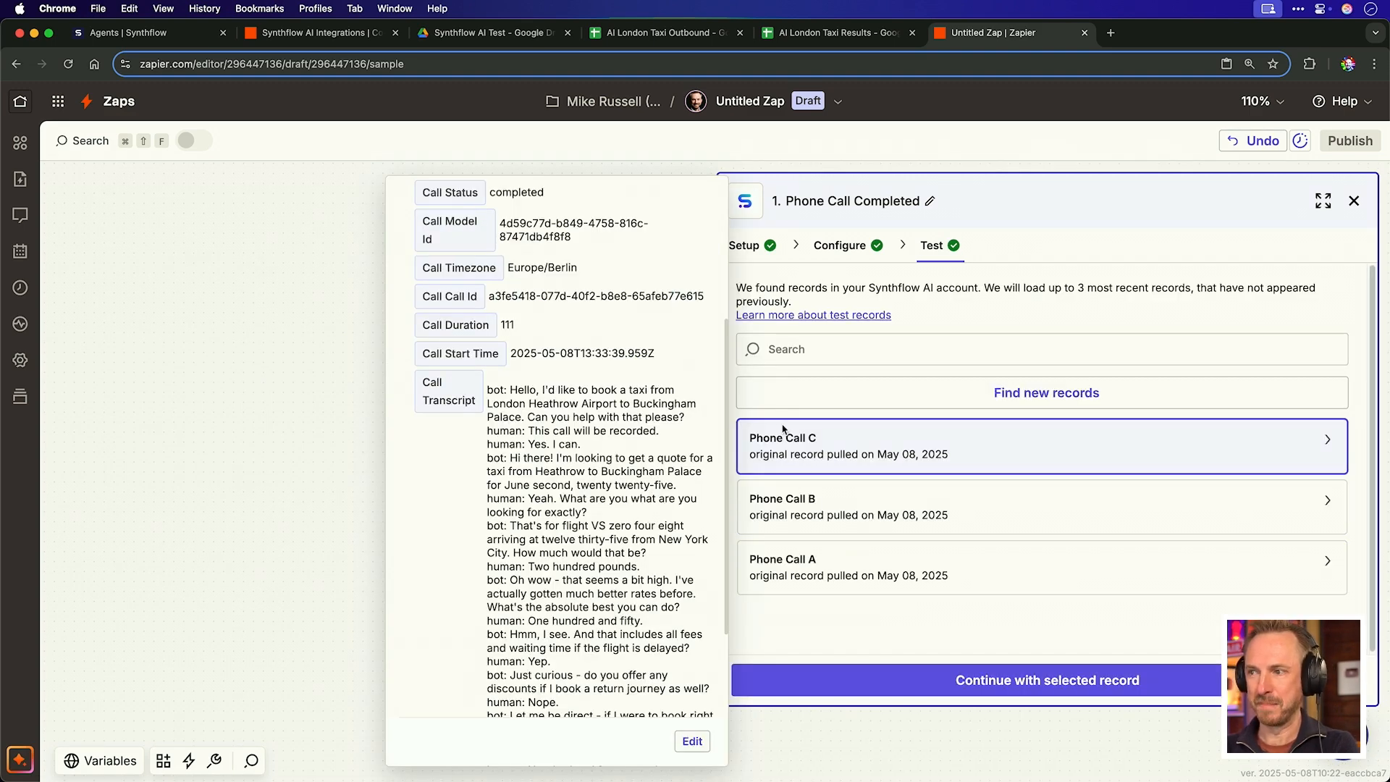
mouse_move(582, 344)
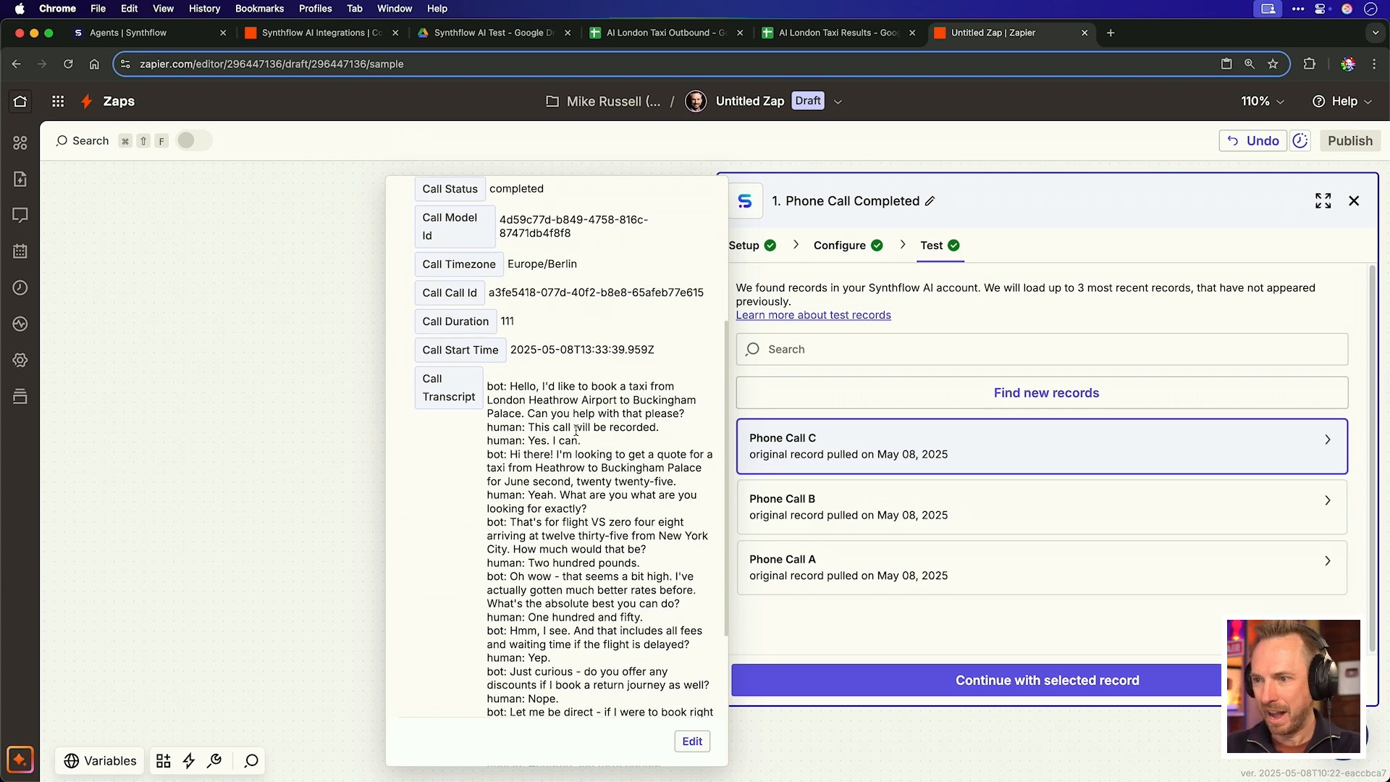
scroll("down", 3)
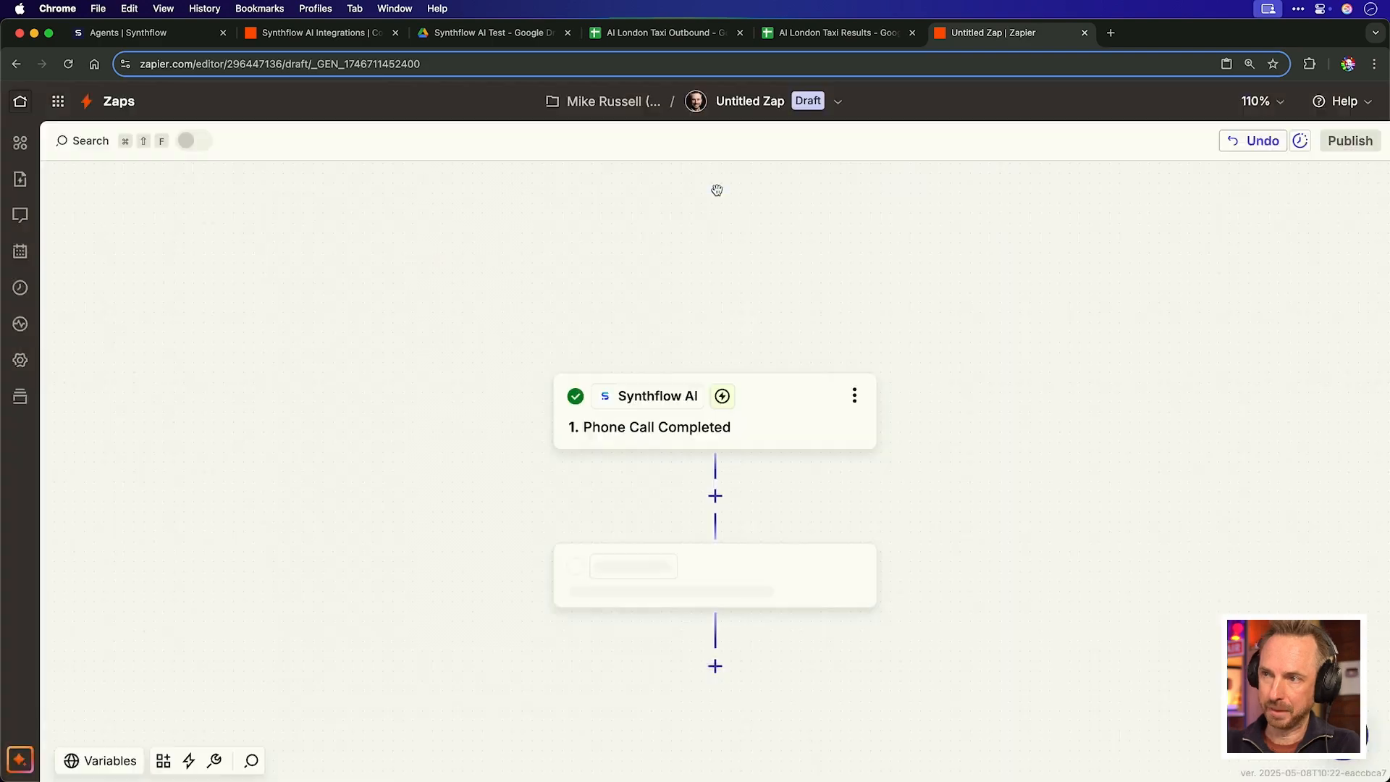
Configure the ChatGPT price-extraction step from the call transcript and test it.
left_click(714, 574)
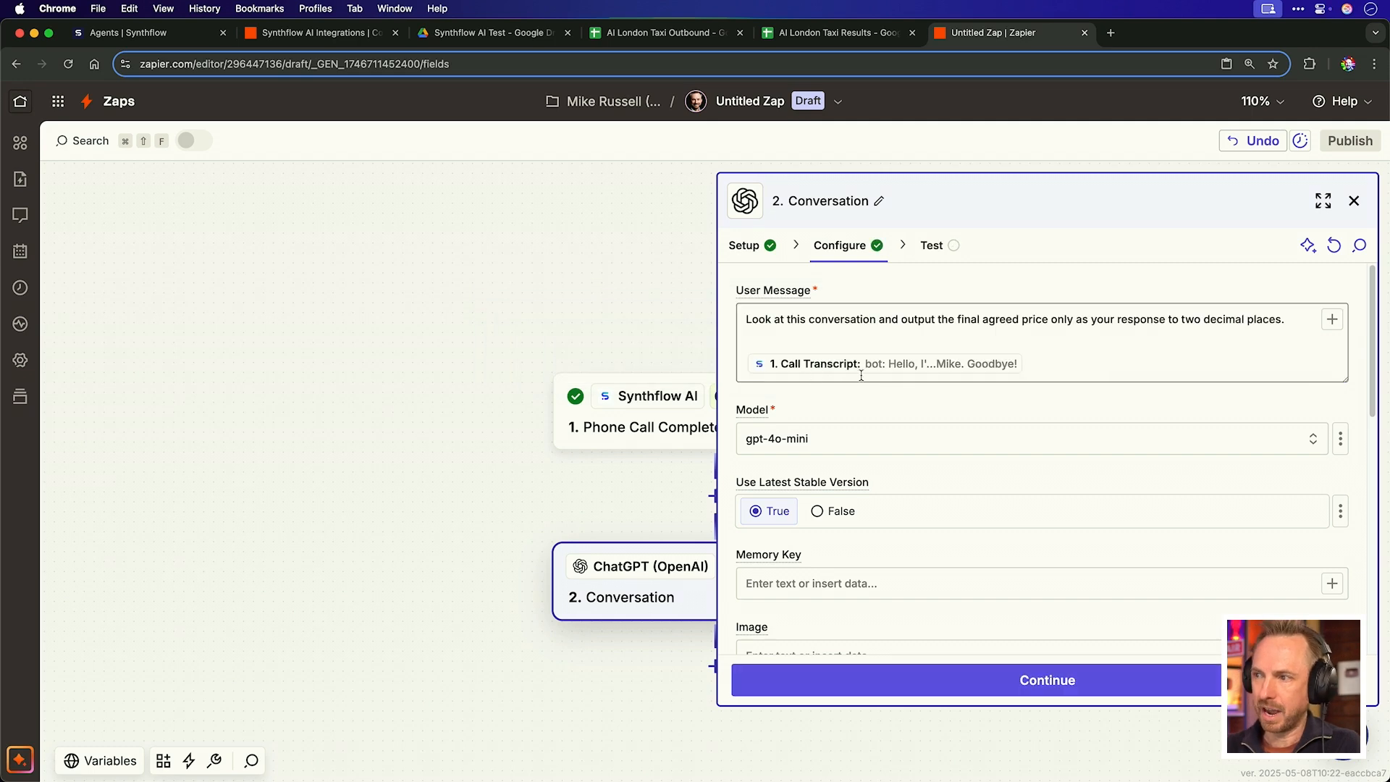
left_click(1046, 679)
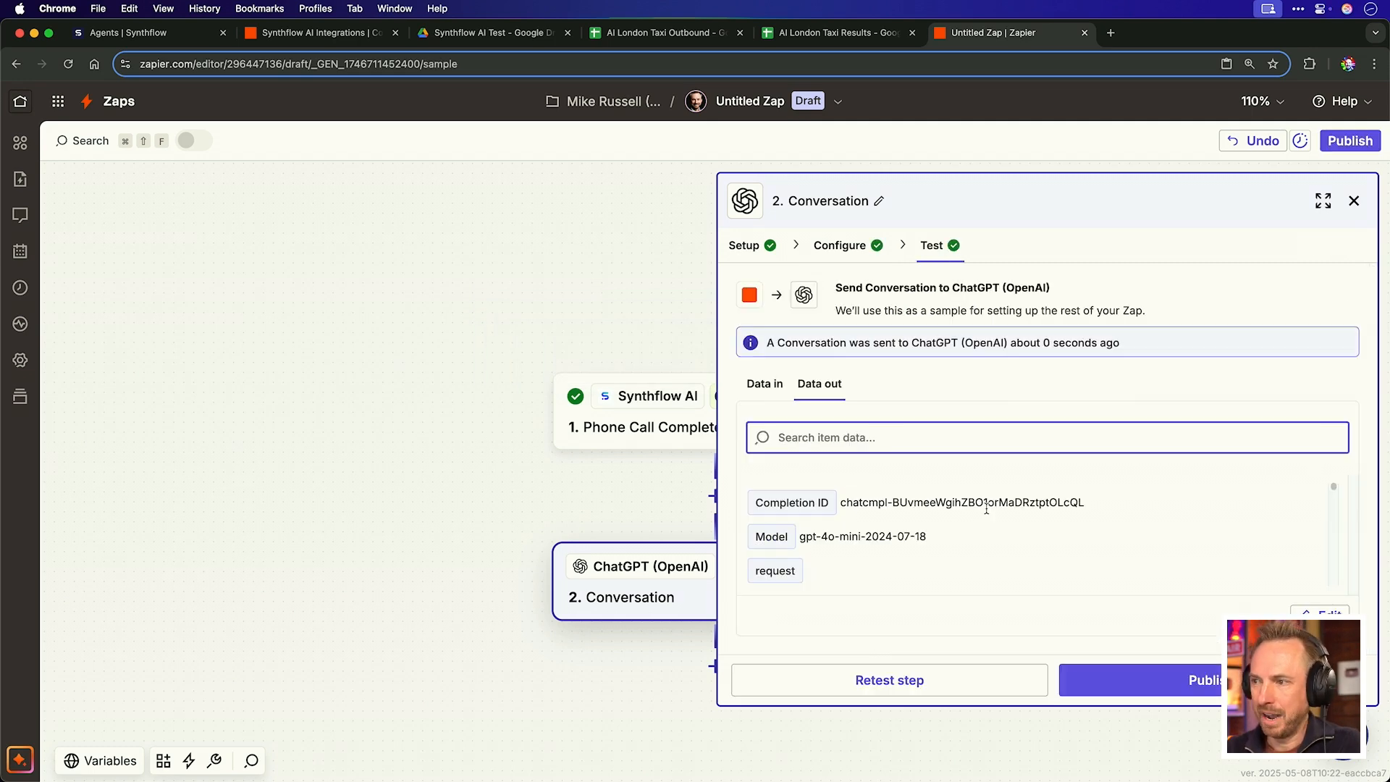
scroll("down", 3)
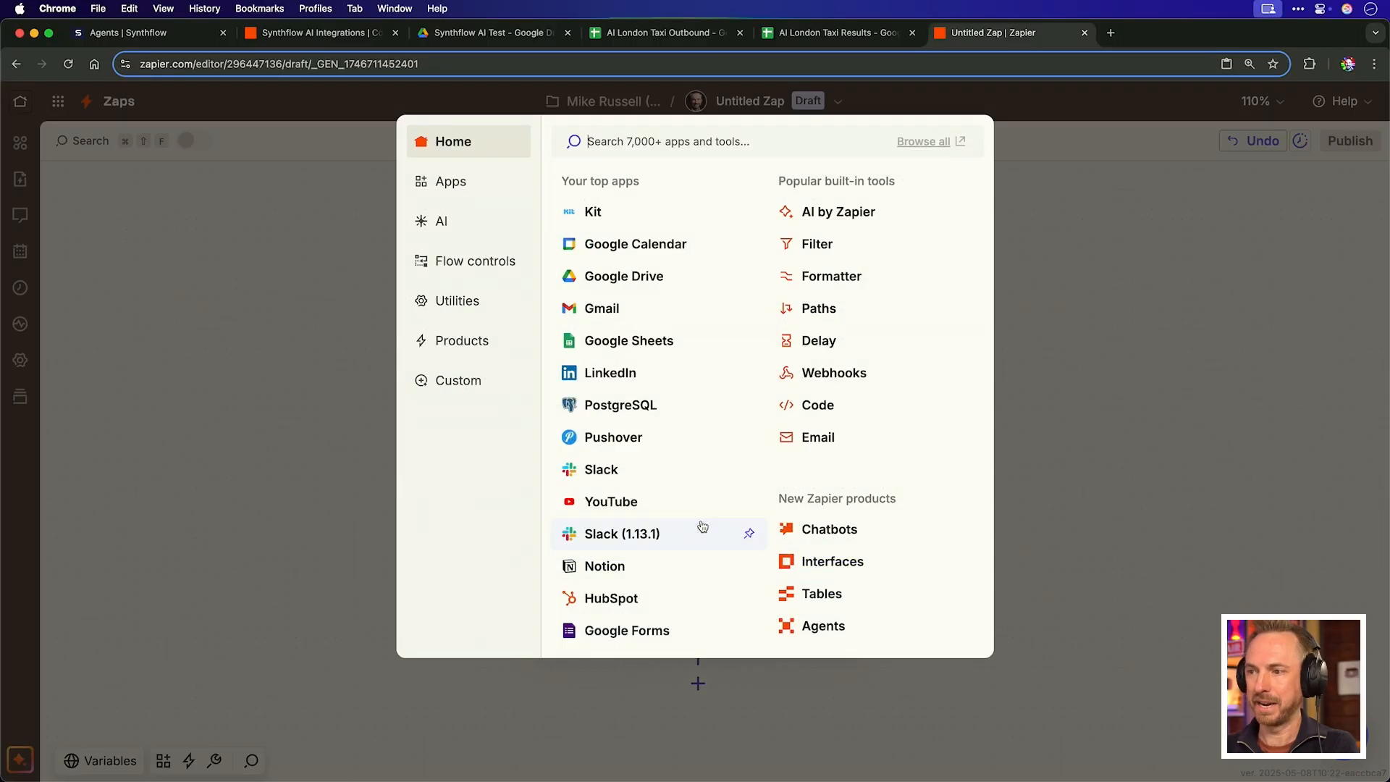
Add a ChatGPT (OpenAI) step with a one-sentence note prompt from the transcript.
type("open")
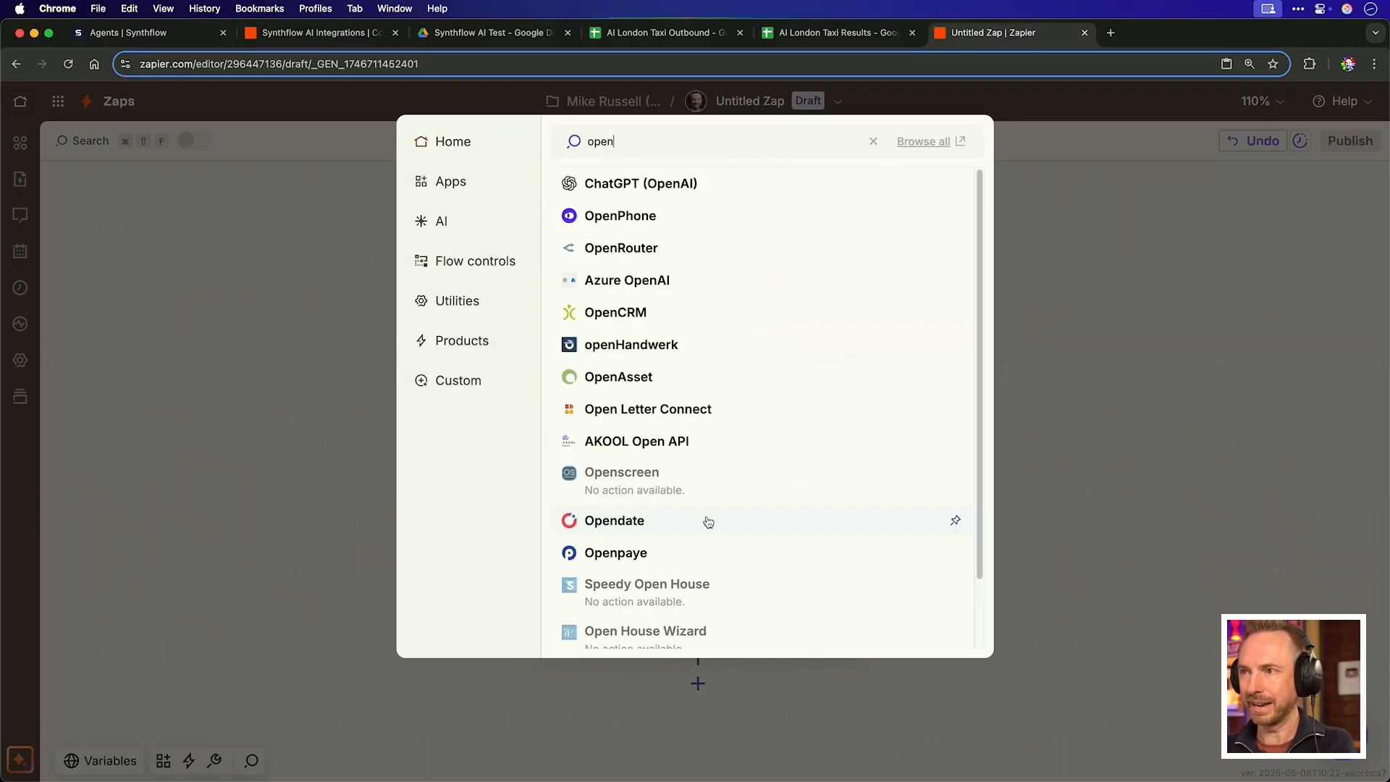
left_click(640, 183)
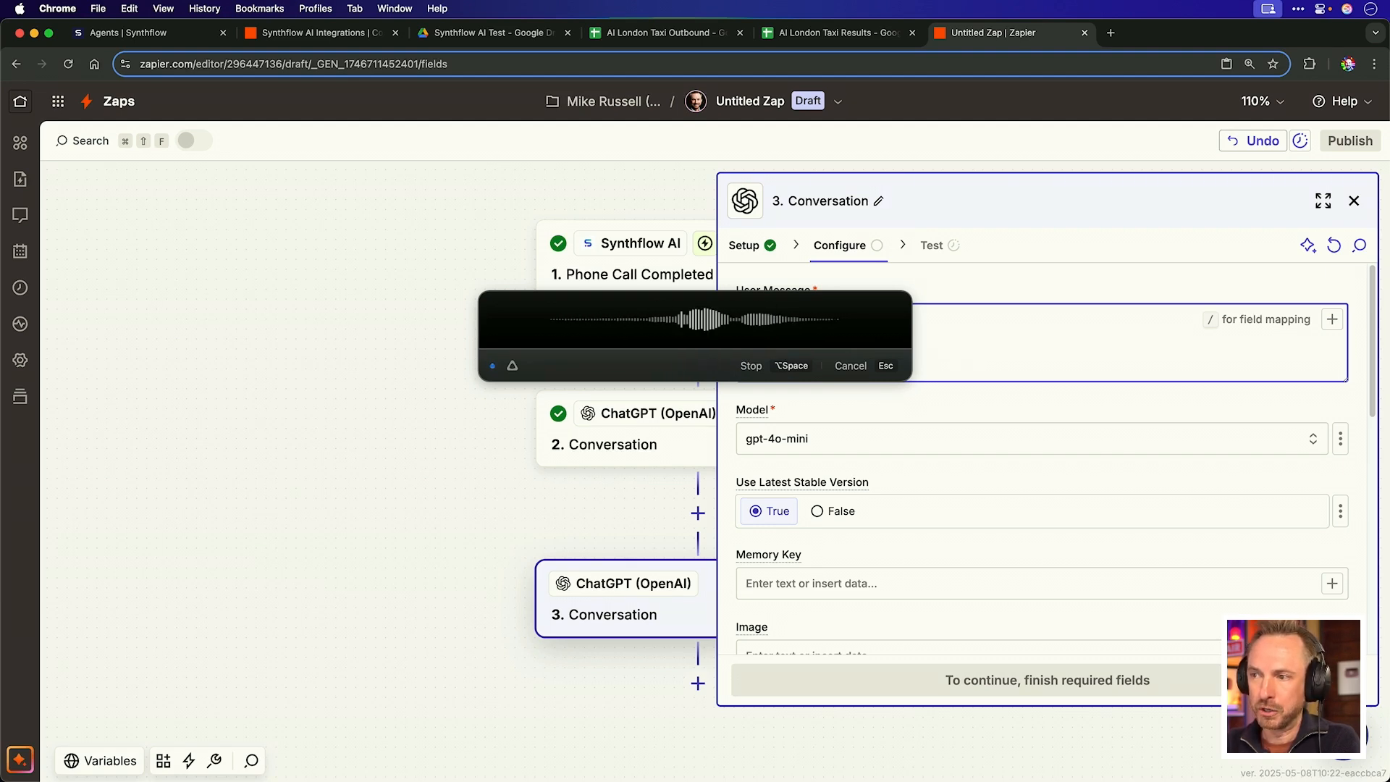
left_click(750, 364)
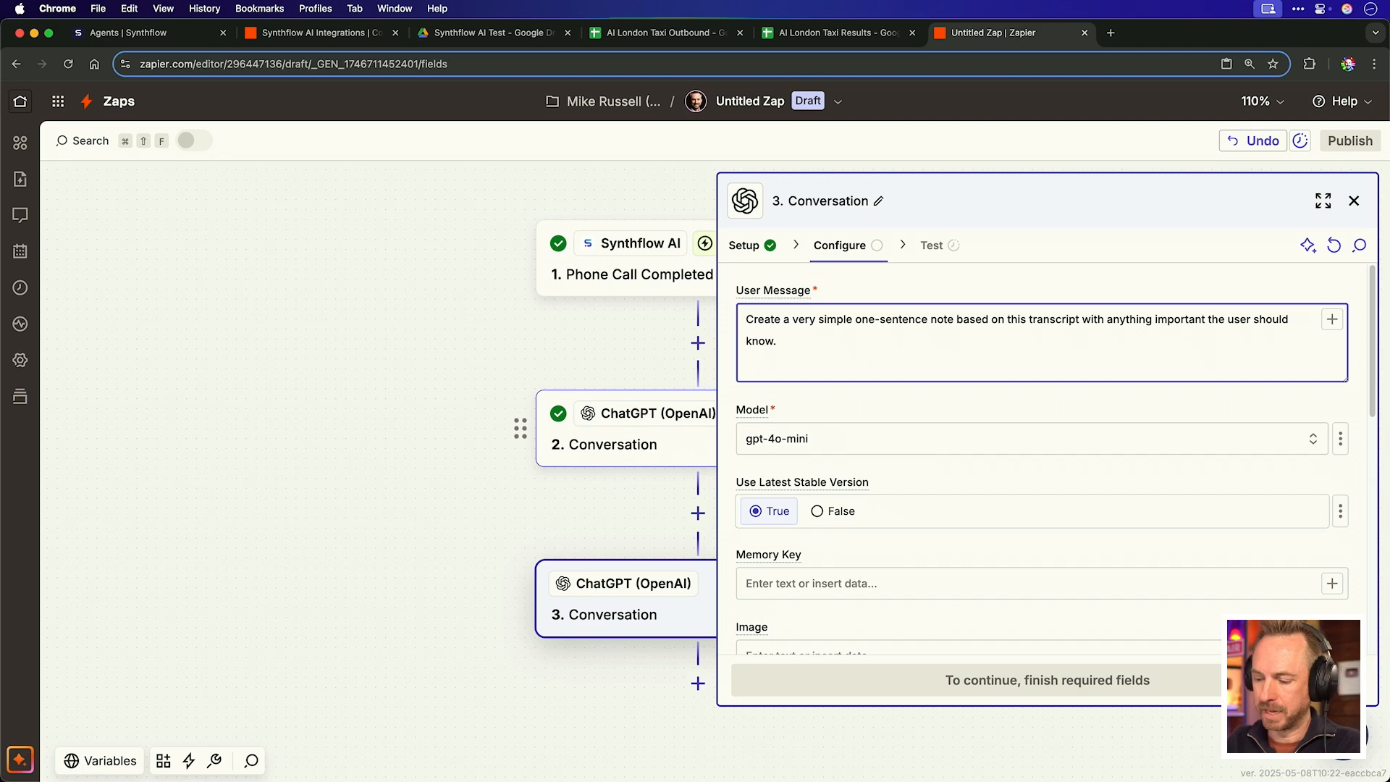
Test the note step, producing a booking summary, and add another step.
left_click(931, 245)
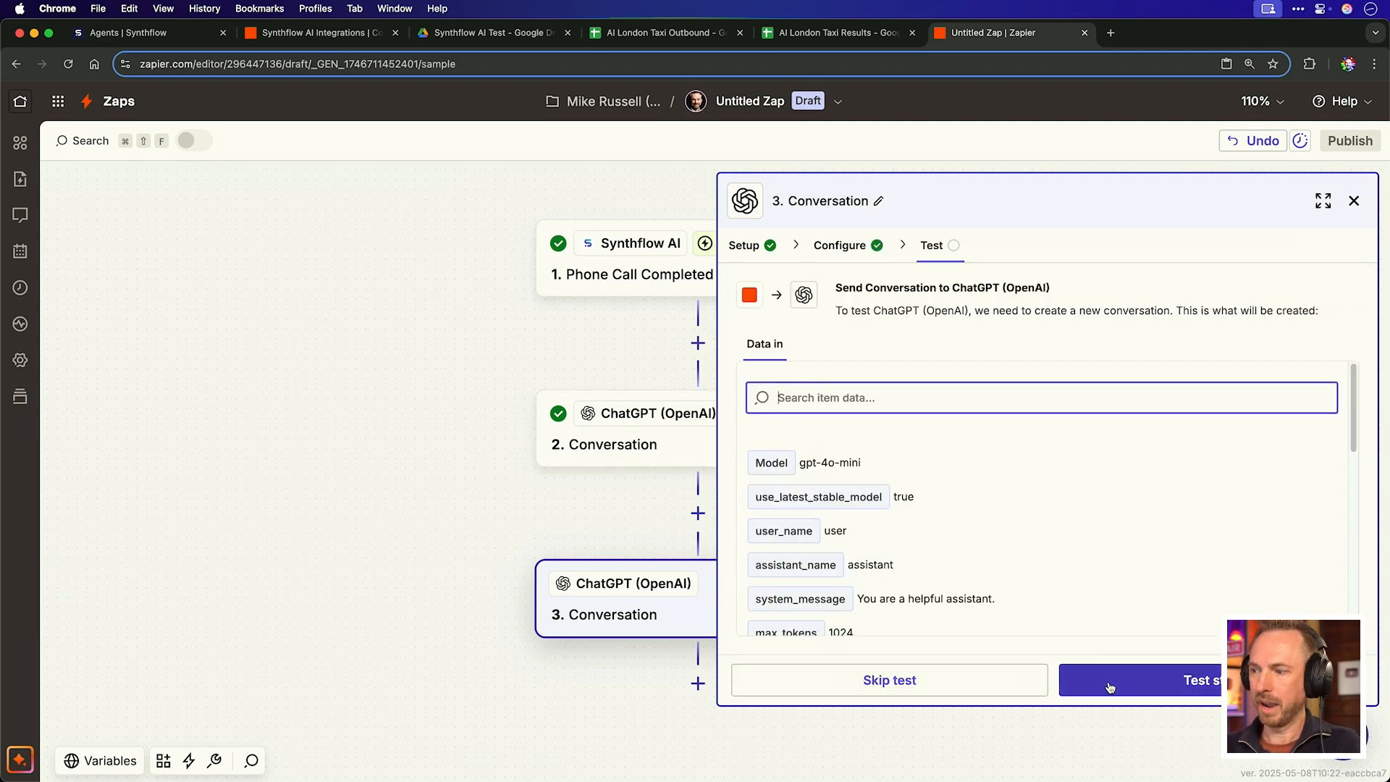
left_click(1139, 679)
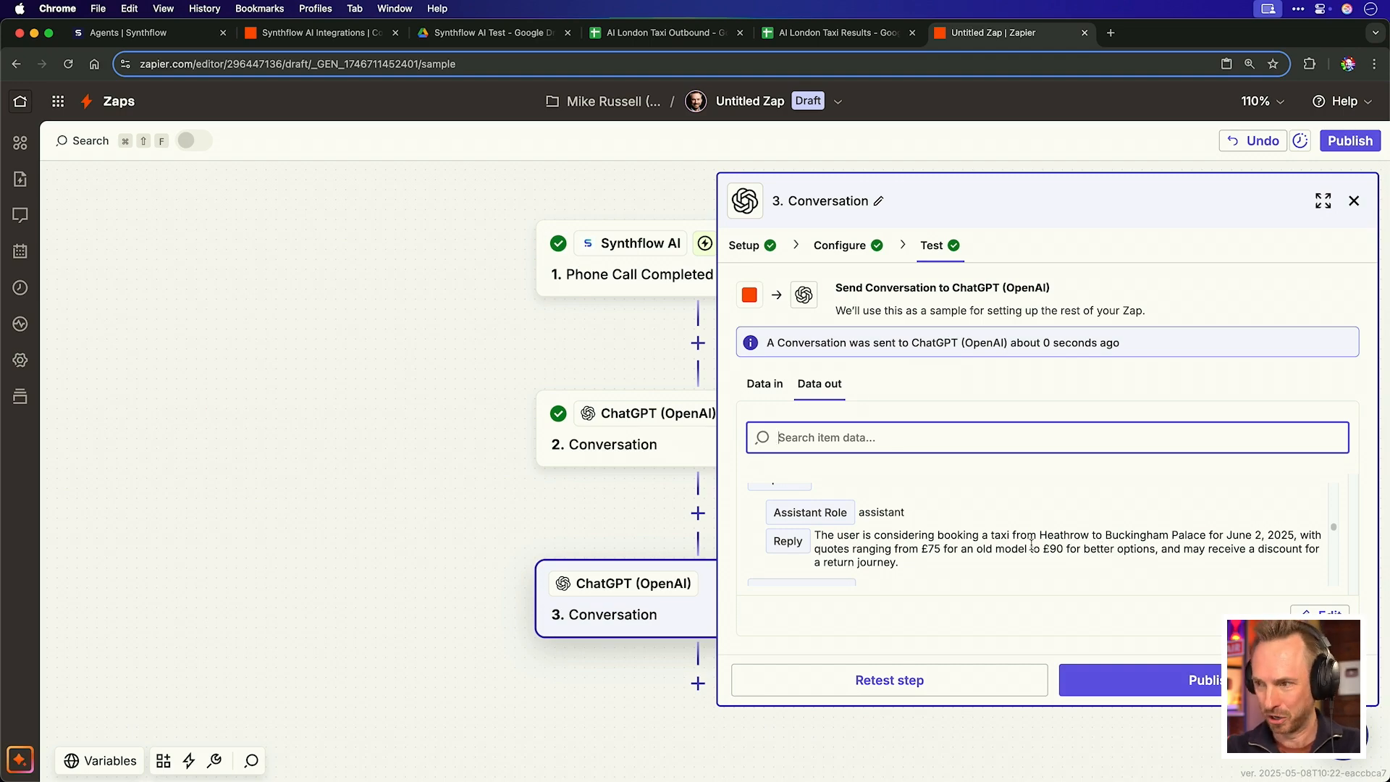
left_click(698, 683)
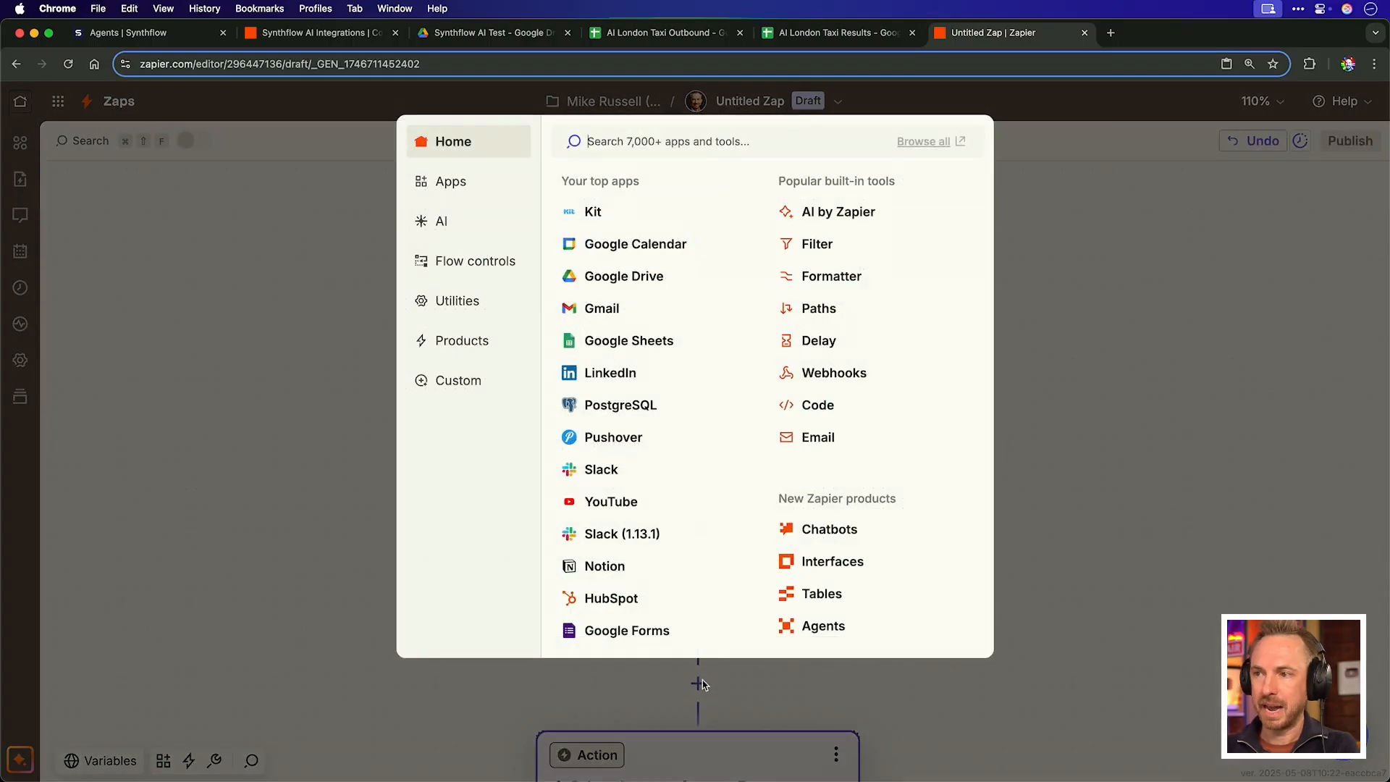
Add a Google Sheets Create Spreadsheet Row step mapping name, number, price and note.
left_click(628, 340)
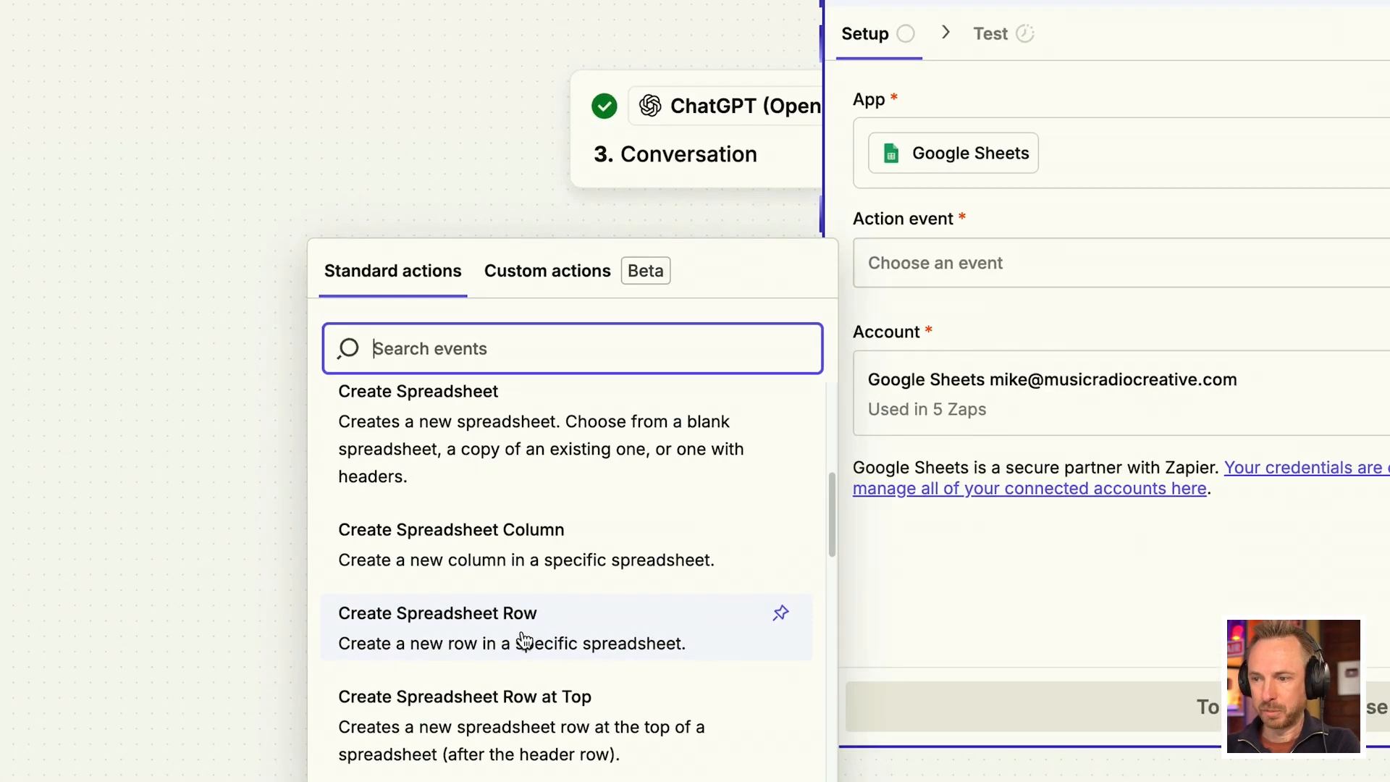
left_click(438, 612)
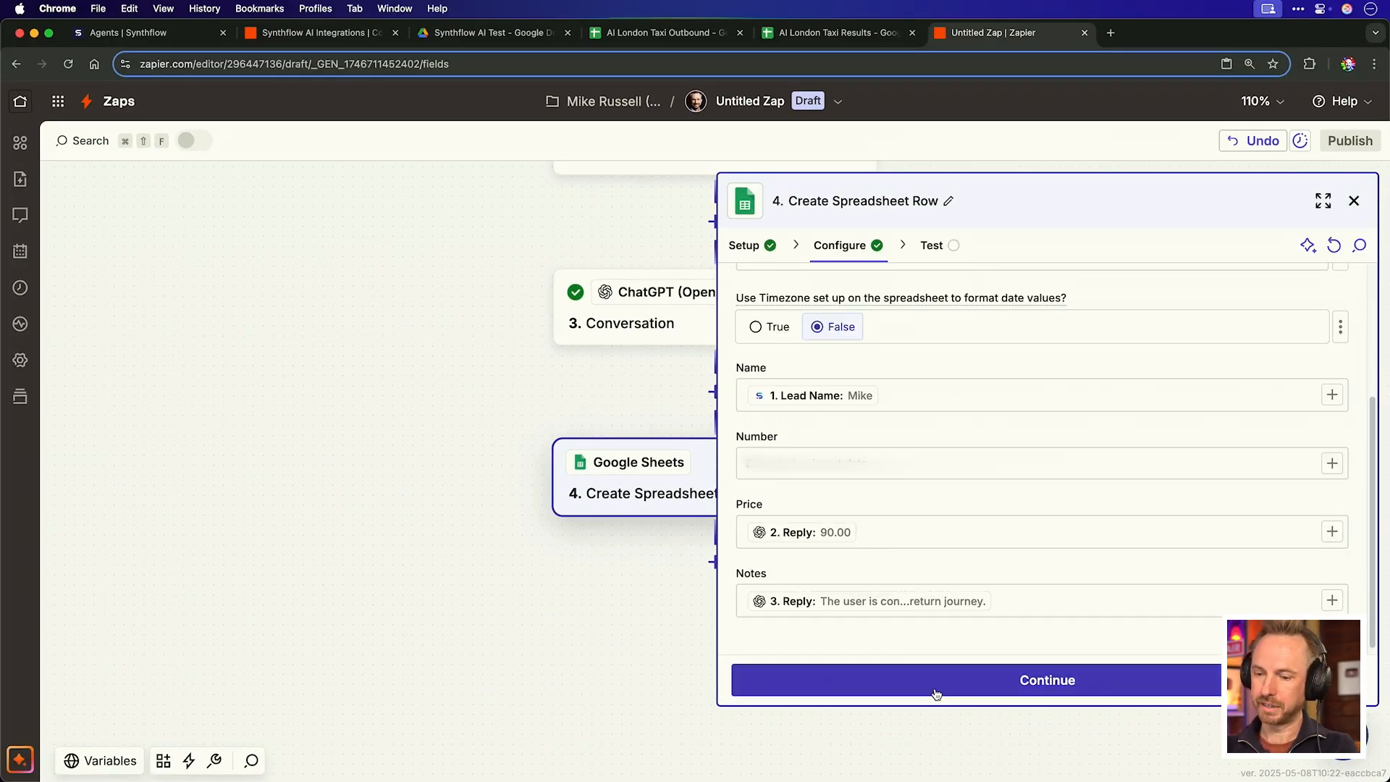
left_click(603, 33)
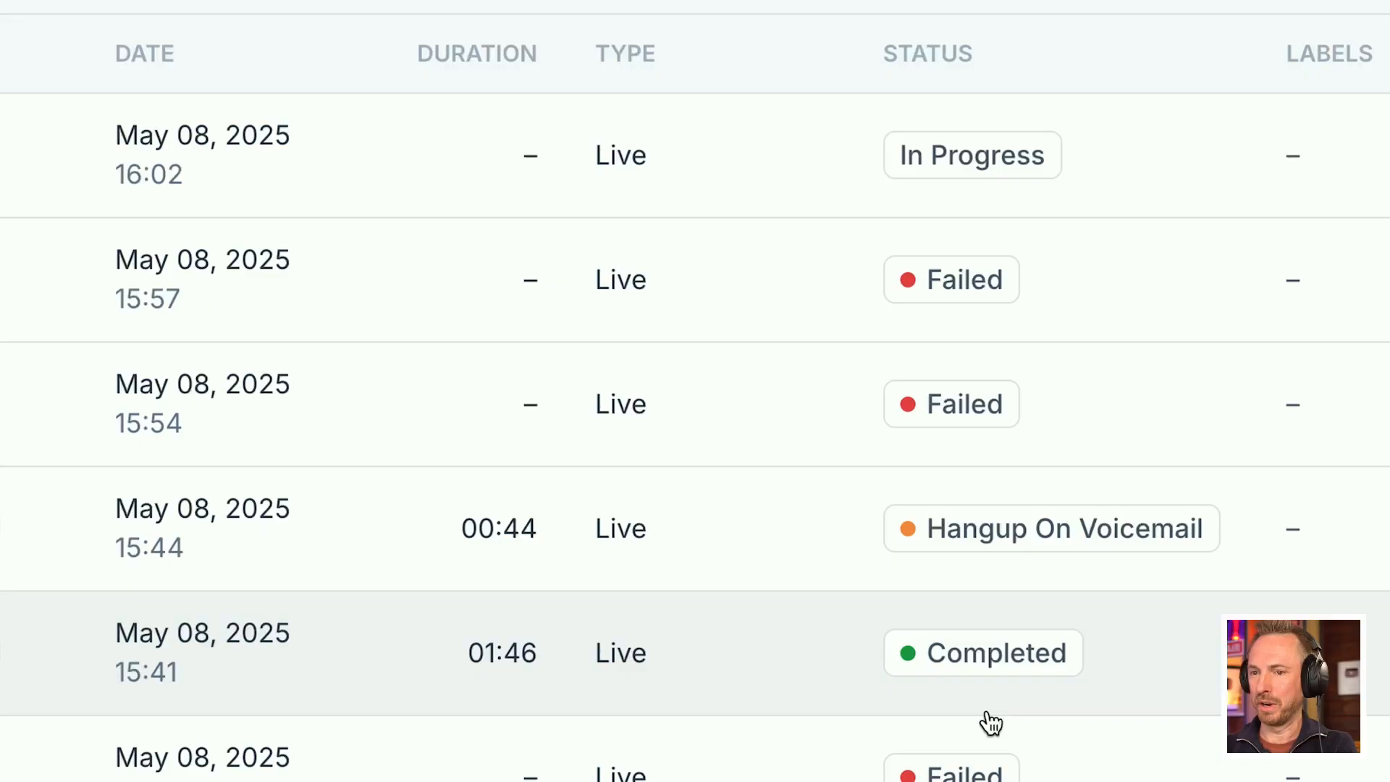
mouse_move(1000, 214)
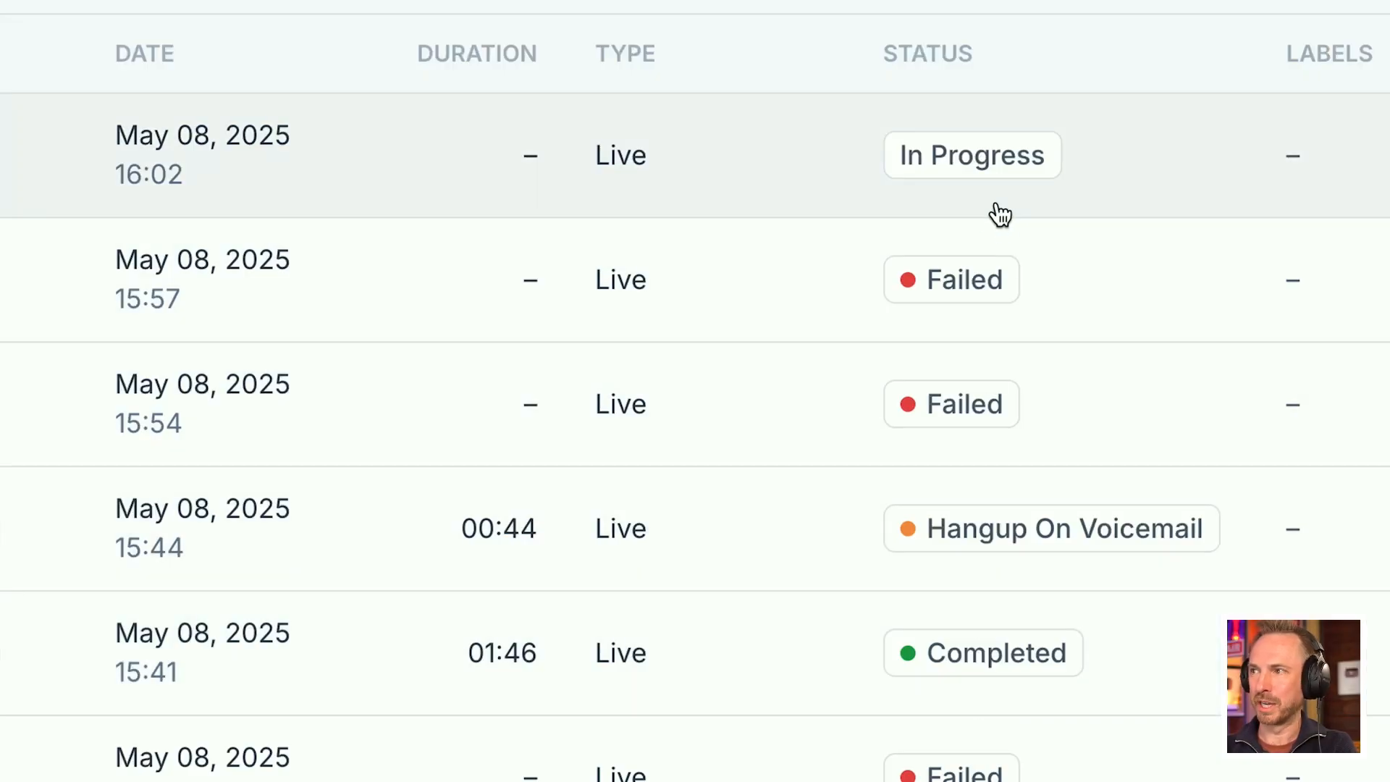
left_click(753, 33)
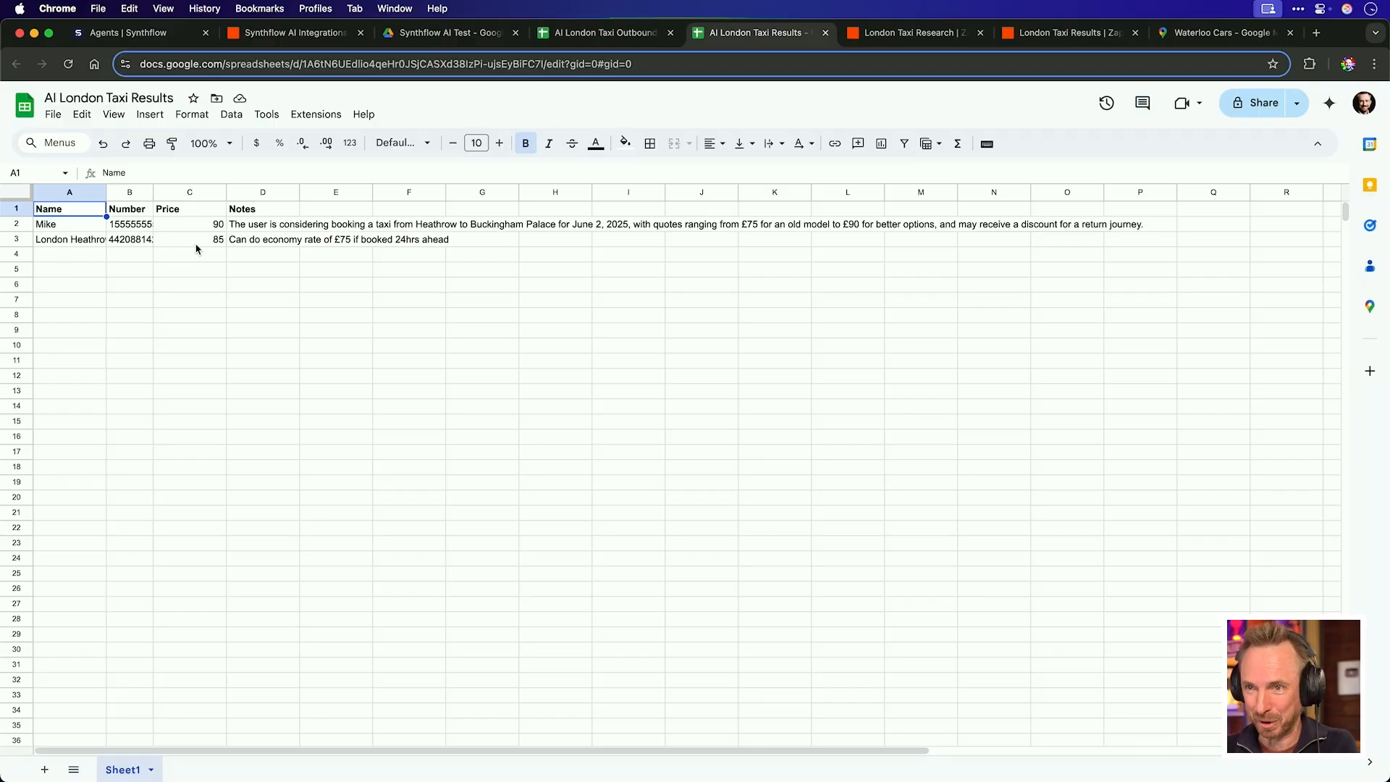
Check London Heathrow's logged price of 85, then return to the AI London Taxi Outbound sheet.
left_click(189, 238)
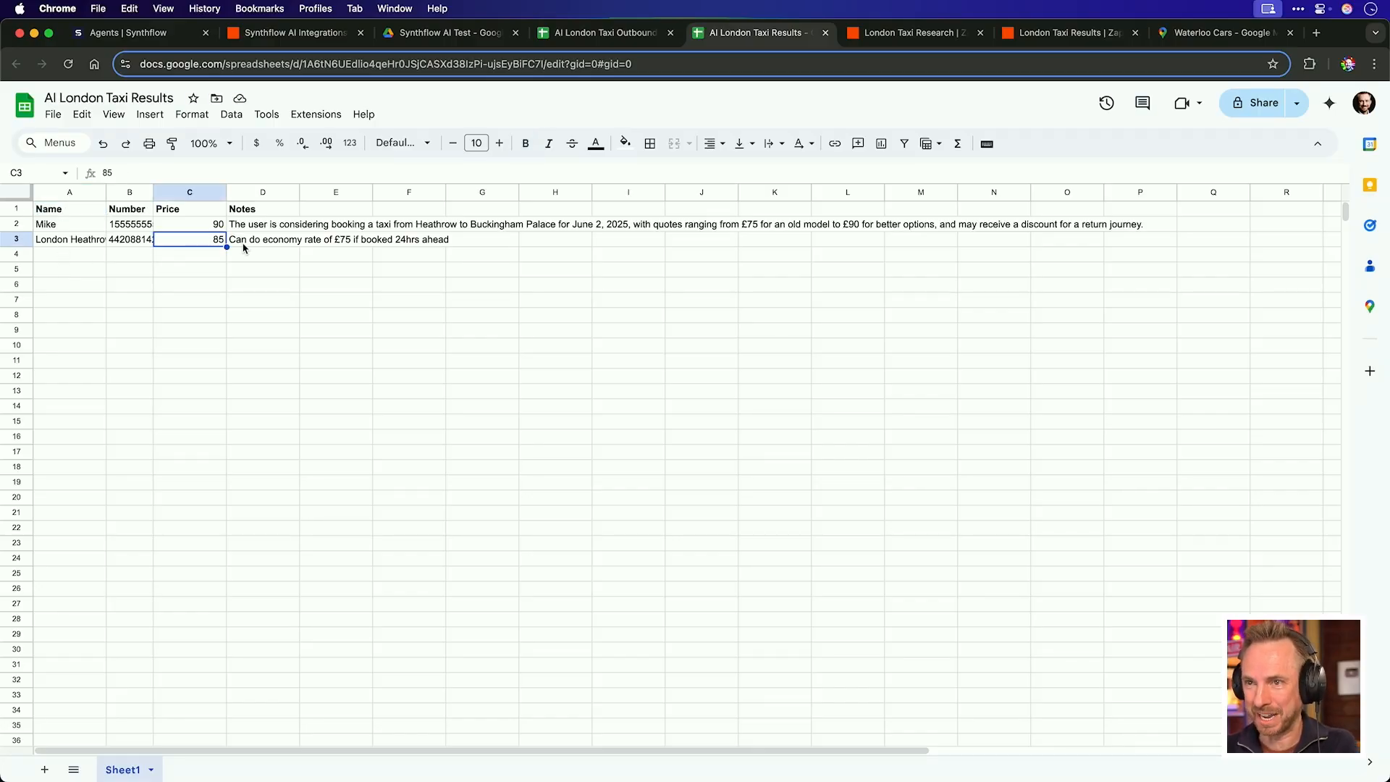
left_click(262, 239)
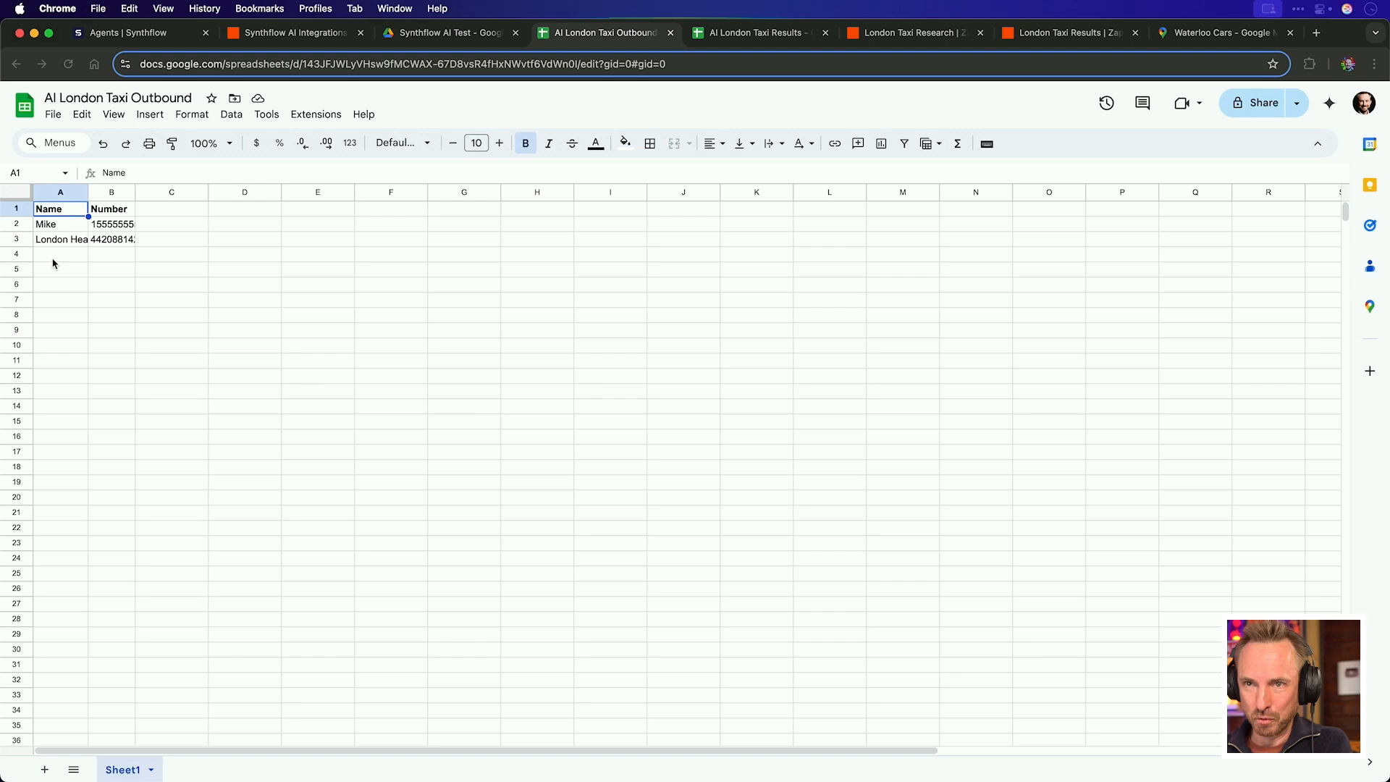
Paste five Heathrow-area taxi companies and numbers into rows 4–8 of the outbound list.
left_click(60, 254)
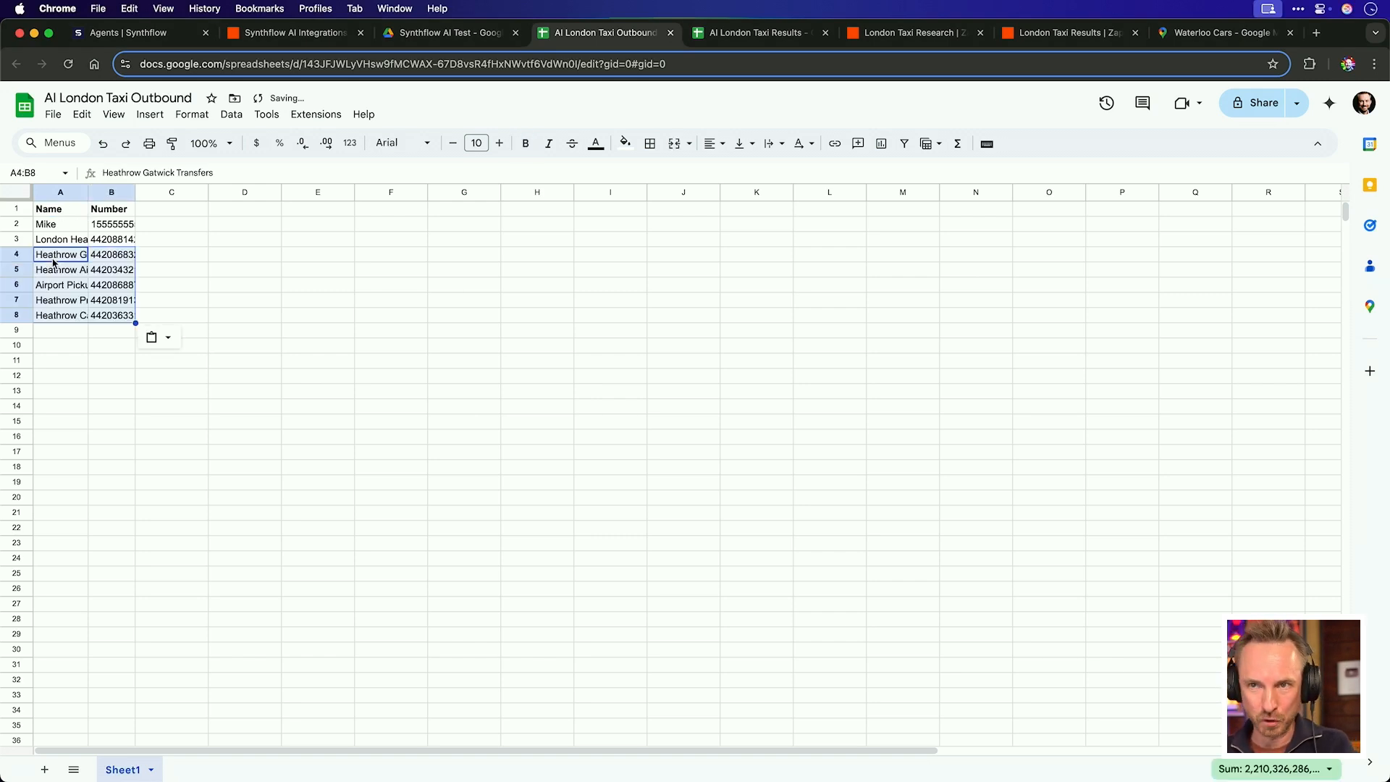
left_click(753, 33)
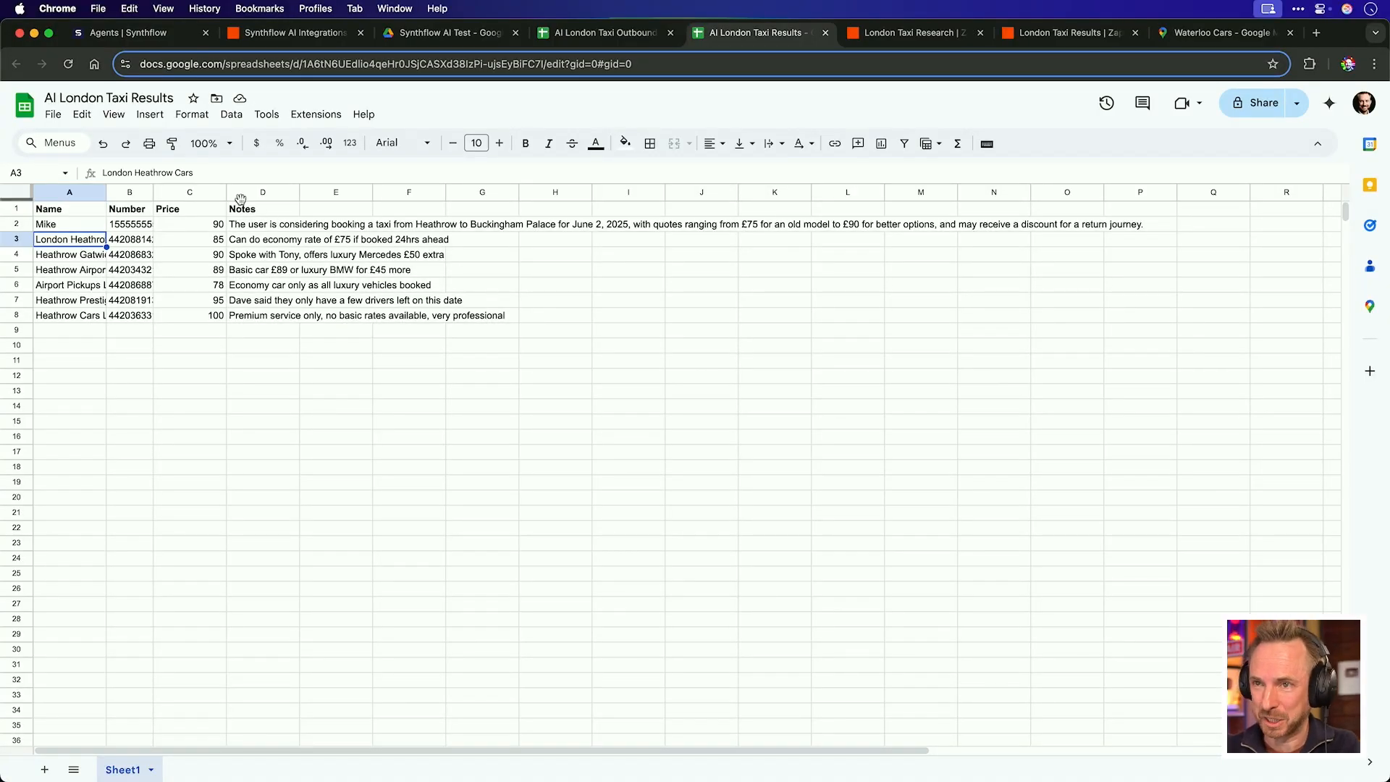
Sort the results sheet by the Price column Z→A, highest price (100) first.
right_click(189, 191)
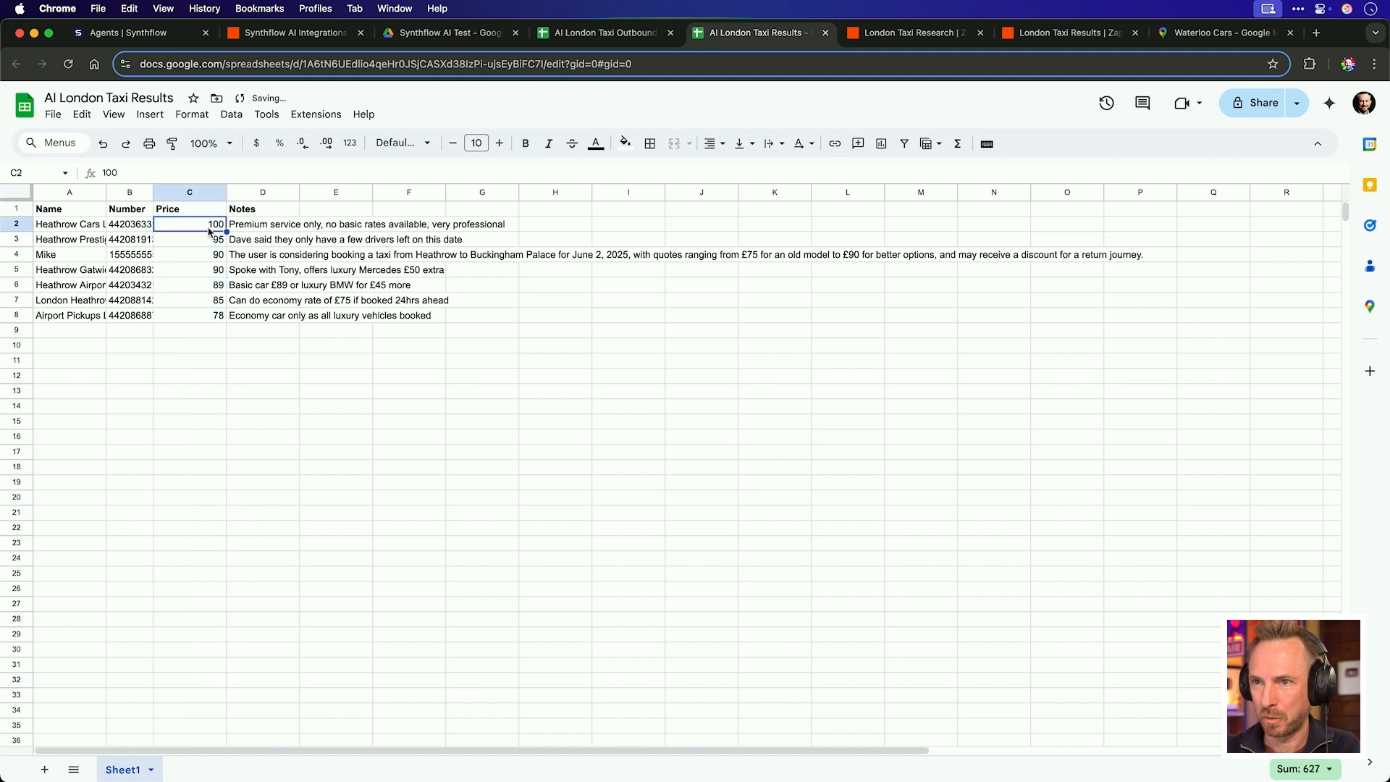
left_click(189, 314)
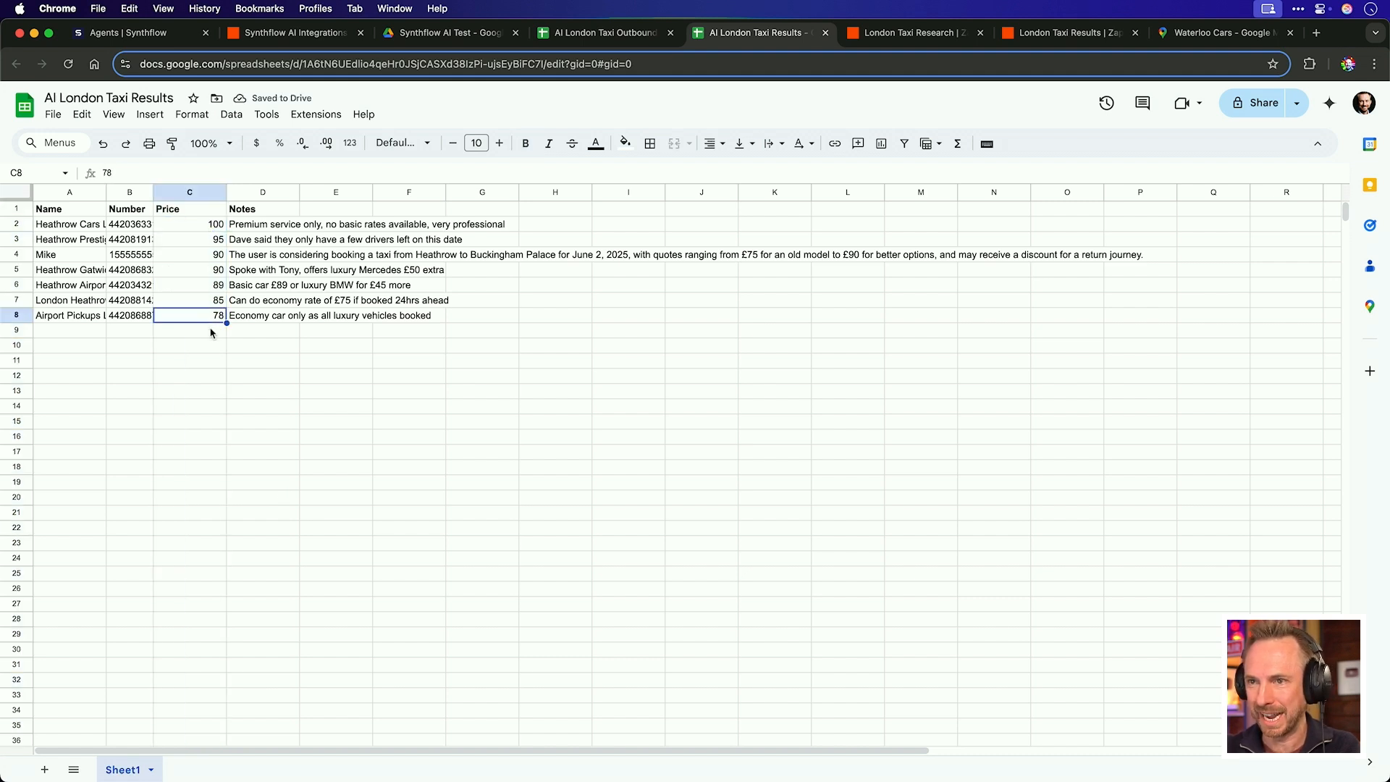
mouse_move(375, 332)
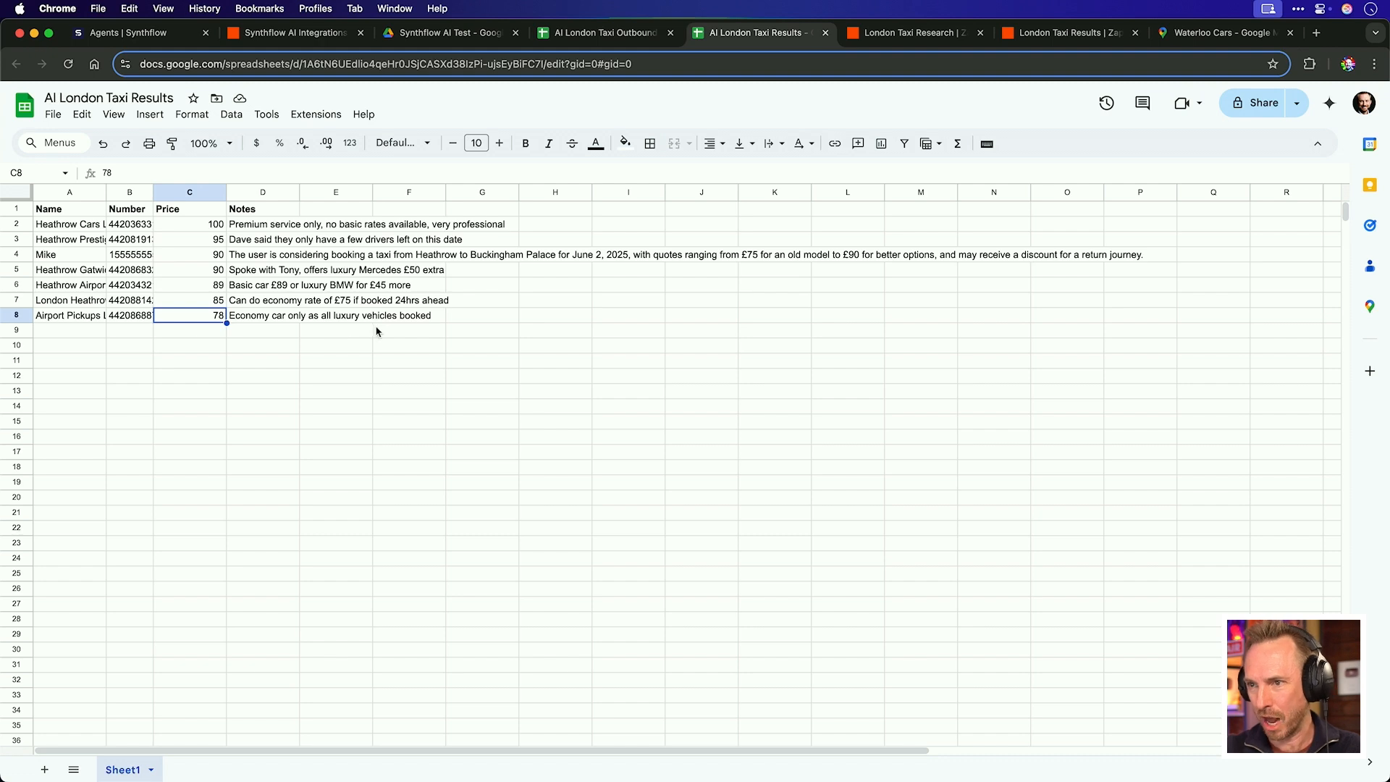